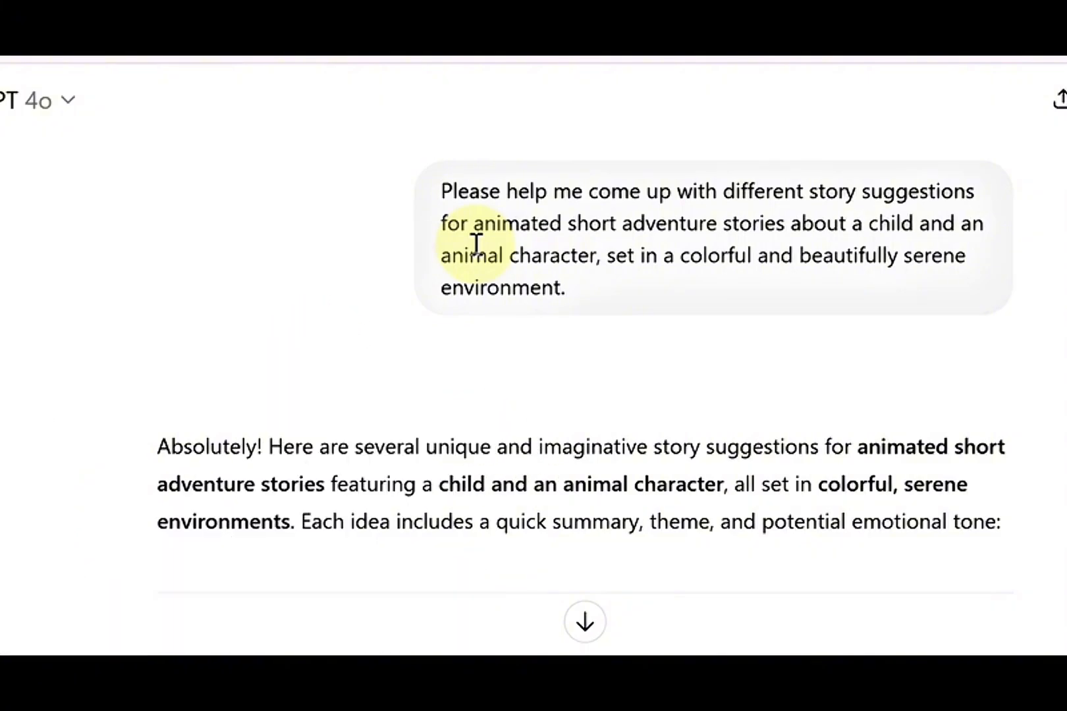
Step: Browse the Vidu landing page, then enter the app through Try Vidu
scroll(down, 3)
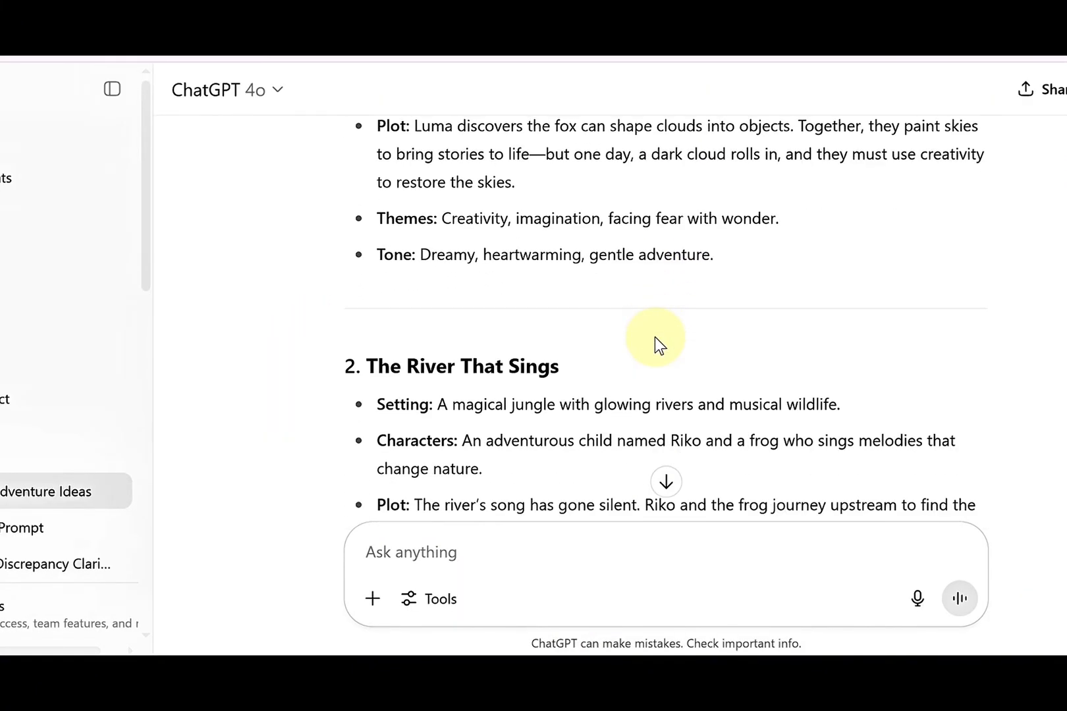
scroll(down, 3)
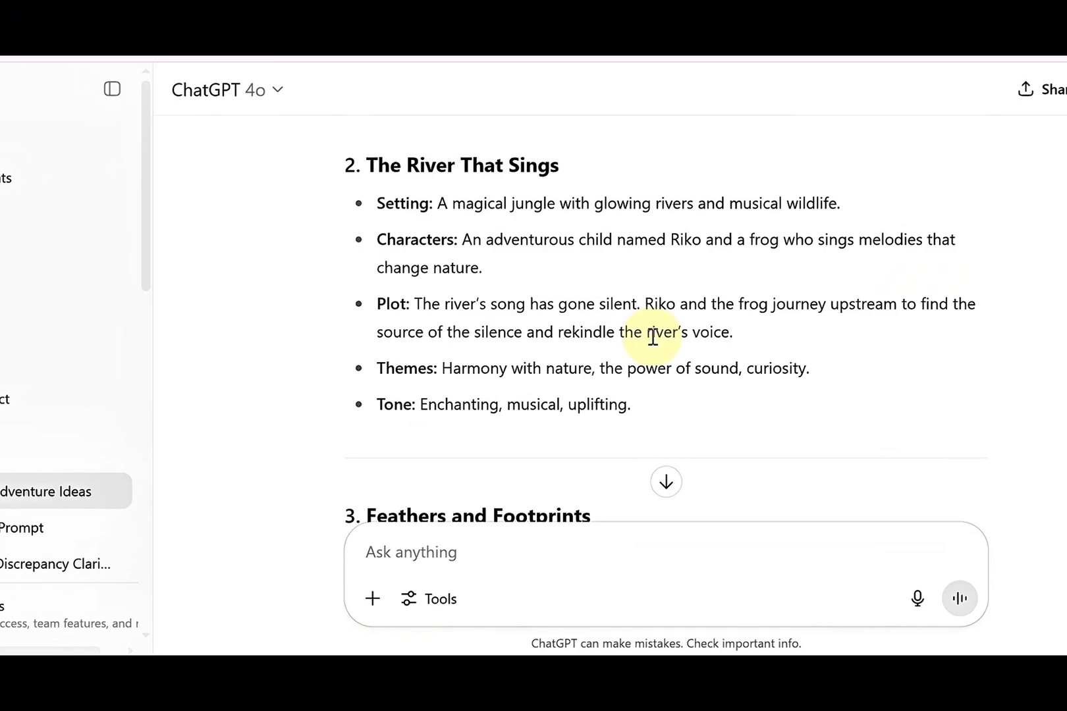
scroll(up, 3)
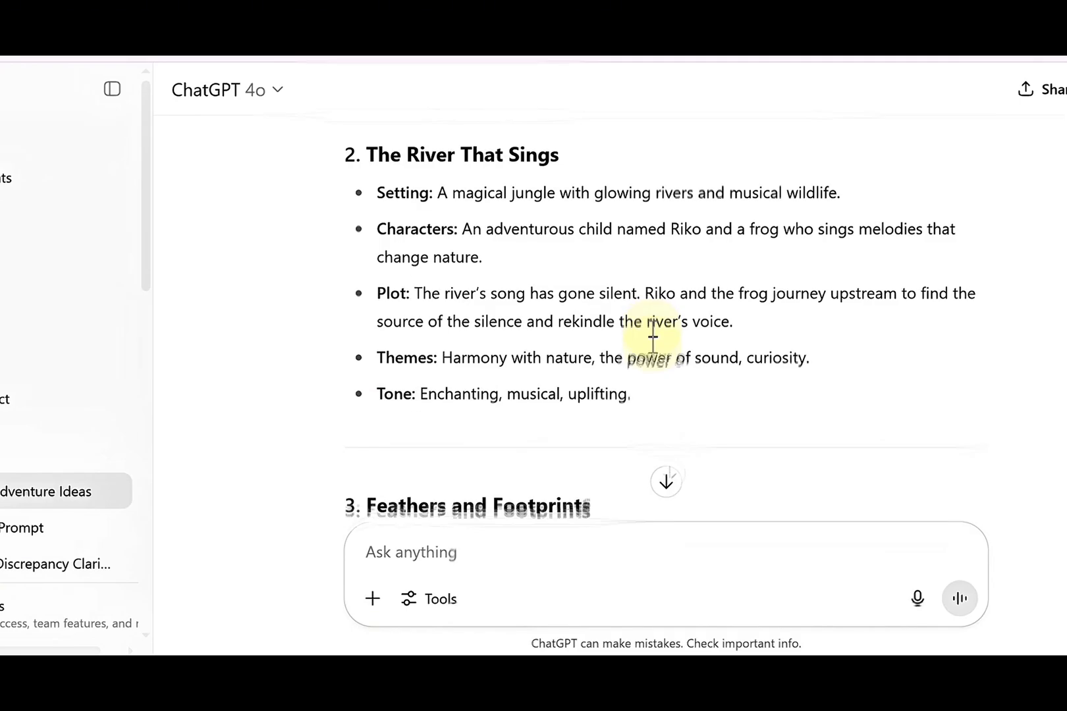
scroll(down, 3)
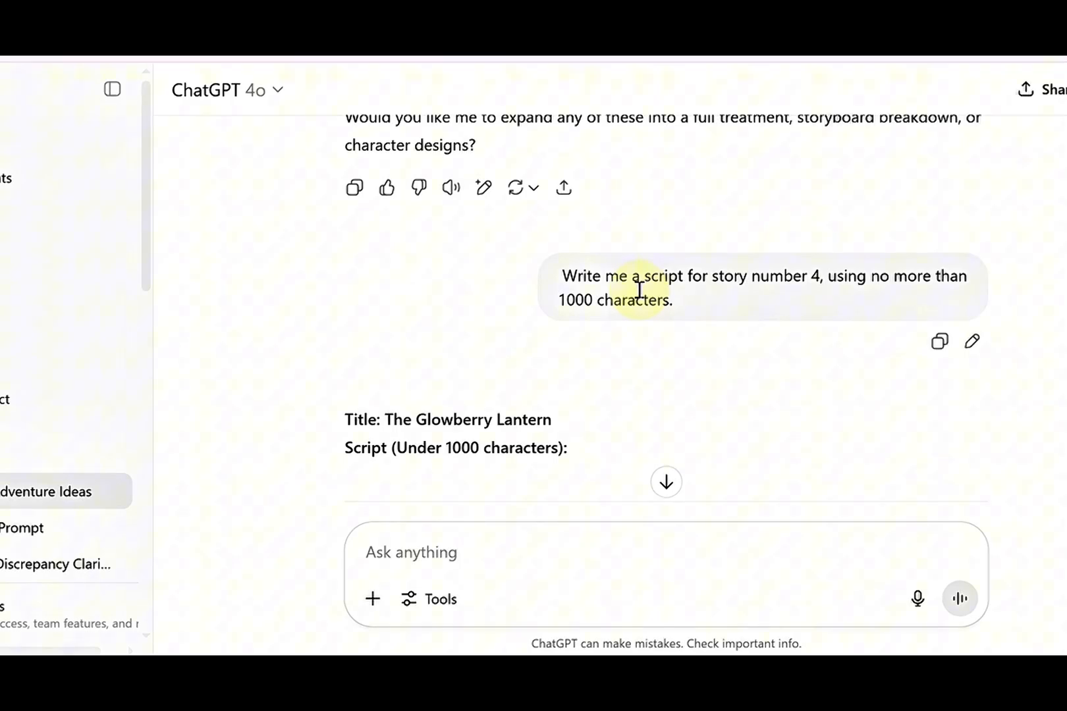
scroll(down, 3)
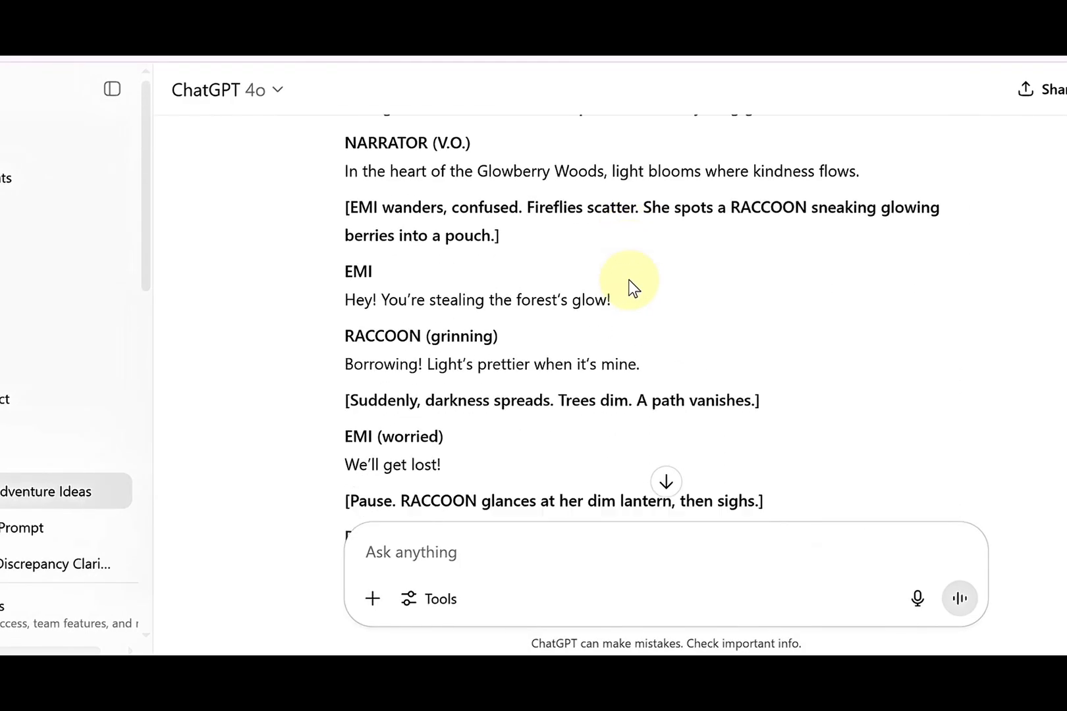
scroll(down, 3)
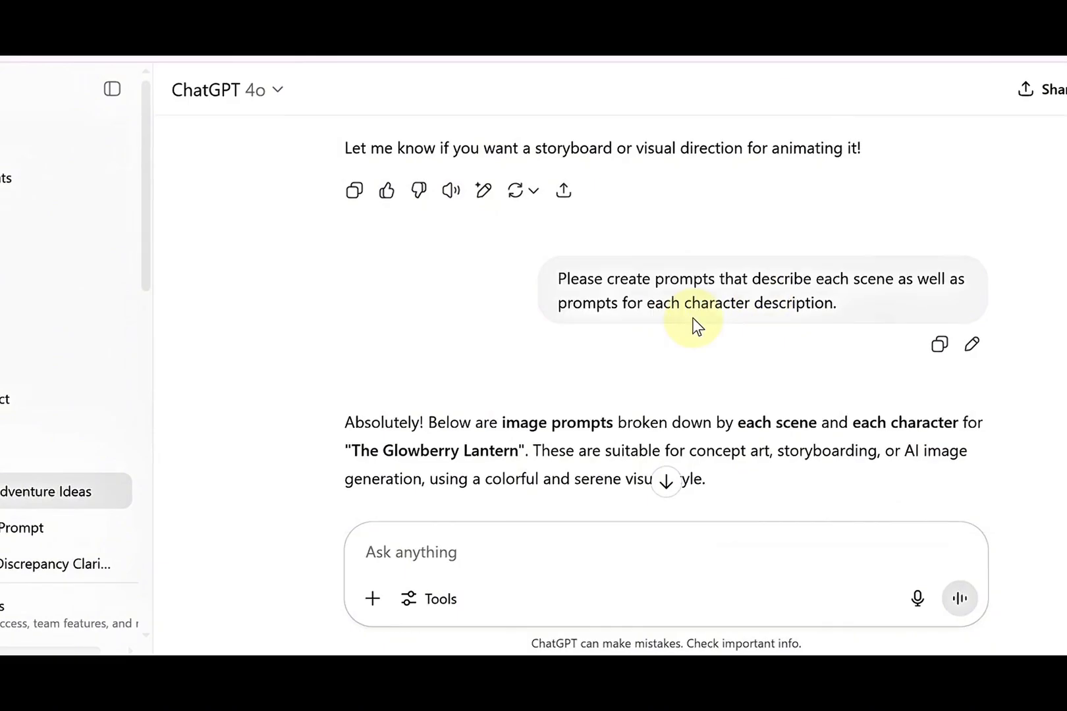
scroll(down, 3)
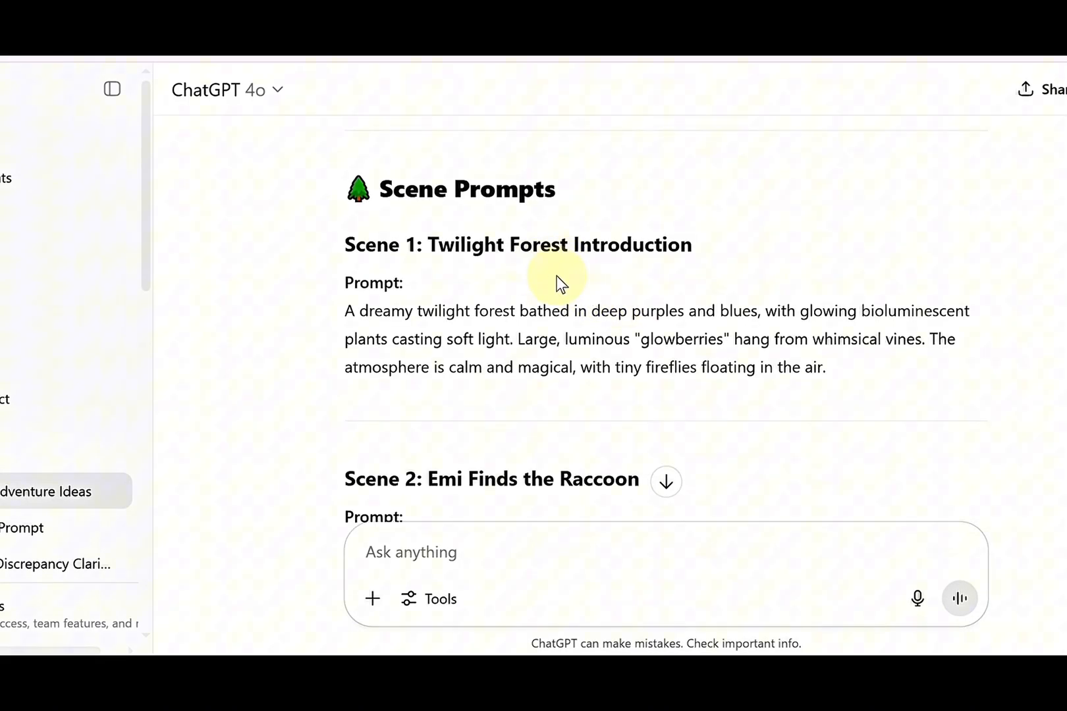
scroll(down, 3)
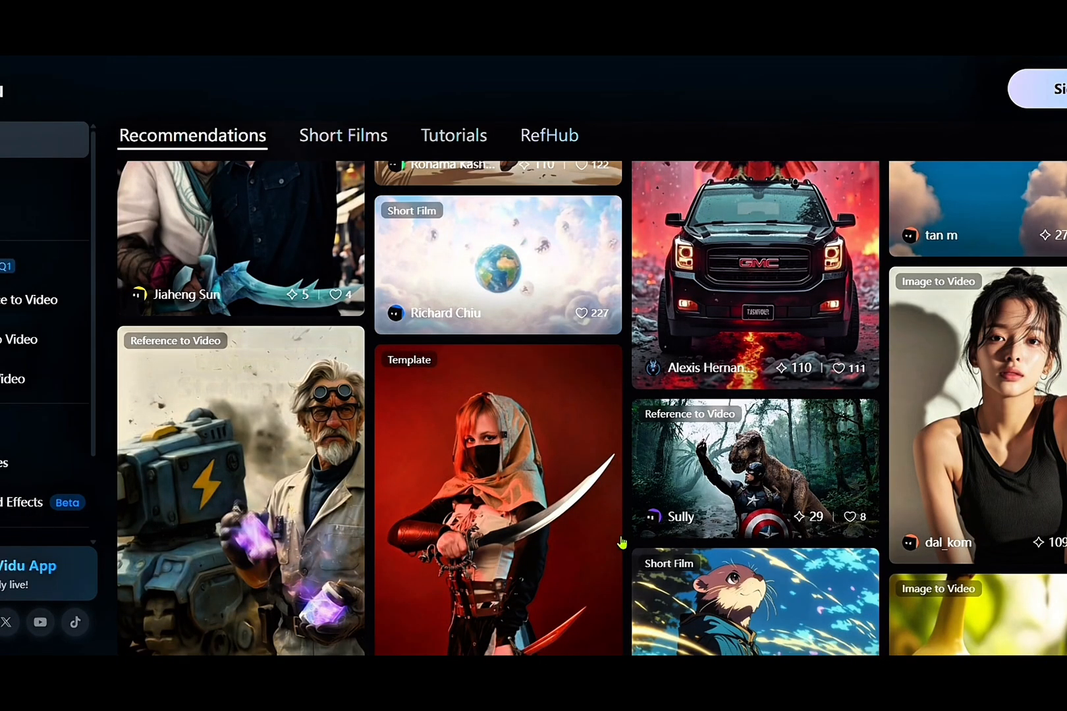
scroll(down, 3)
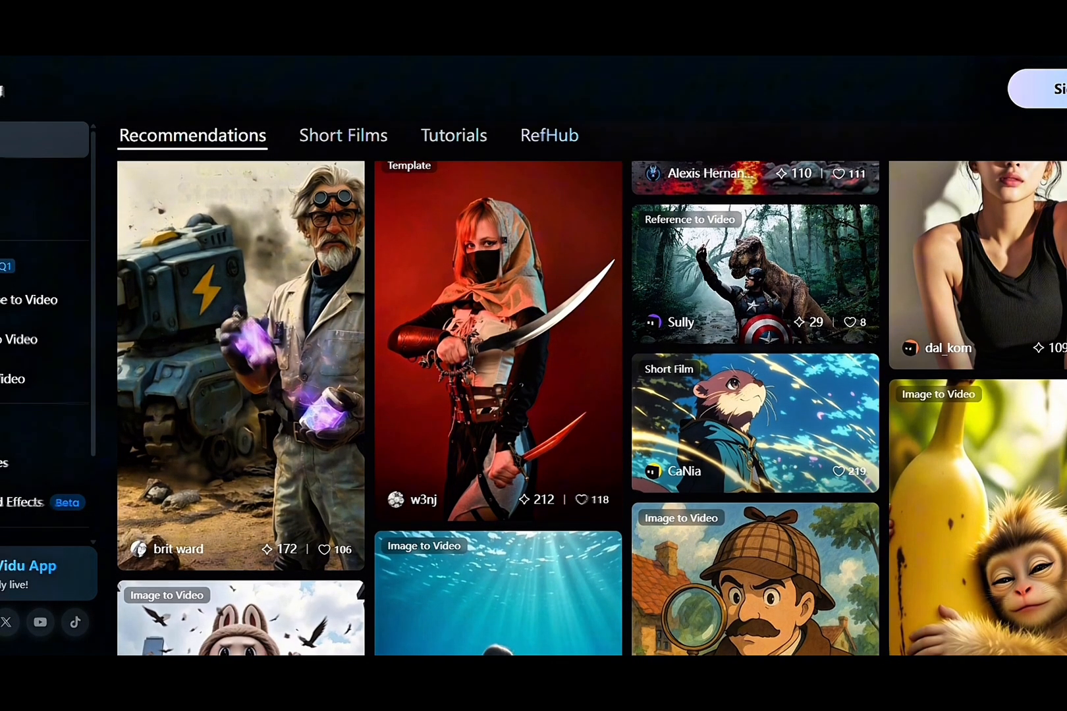
click(754, 276)
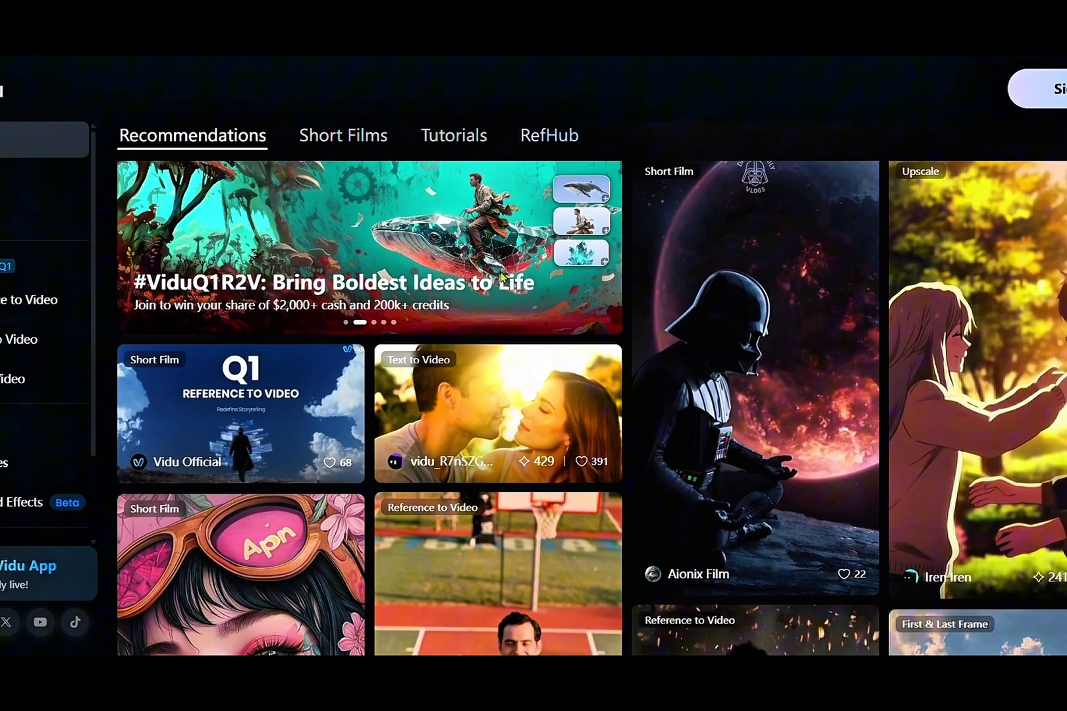
scroll(down, 3)
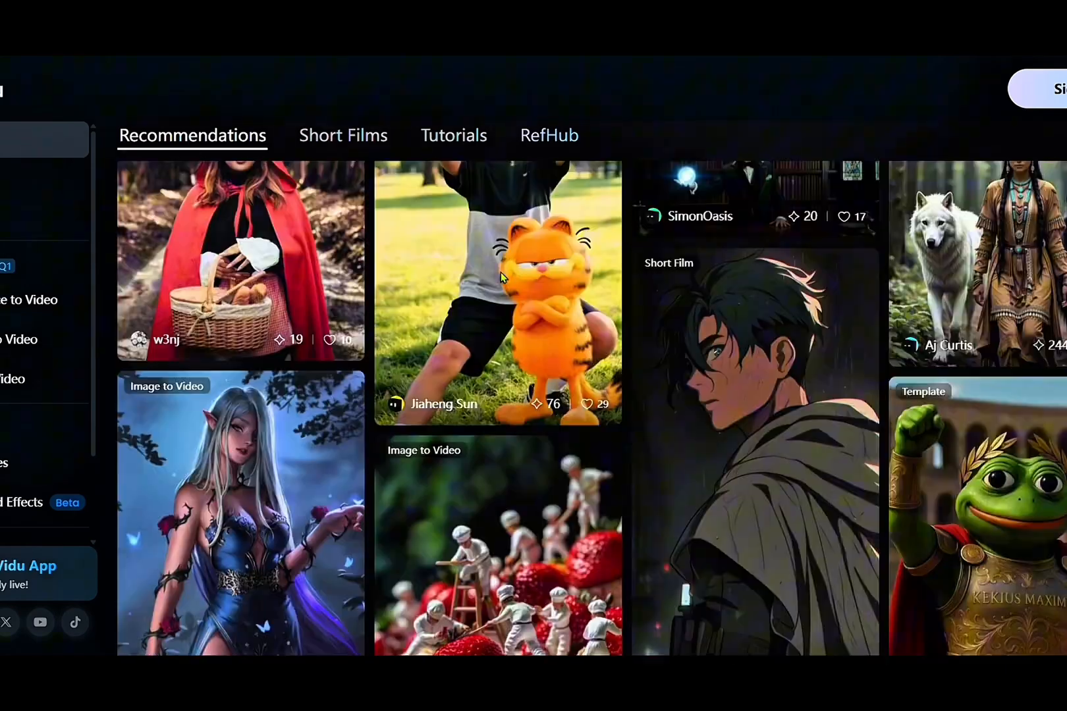
scroll(down, 3)
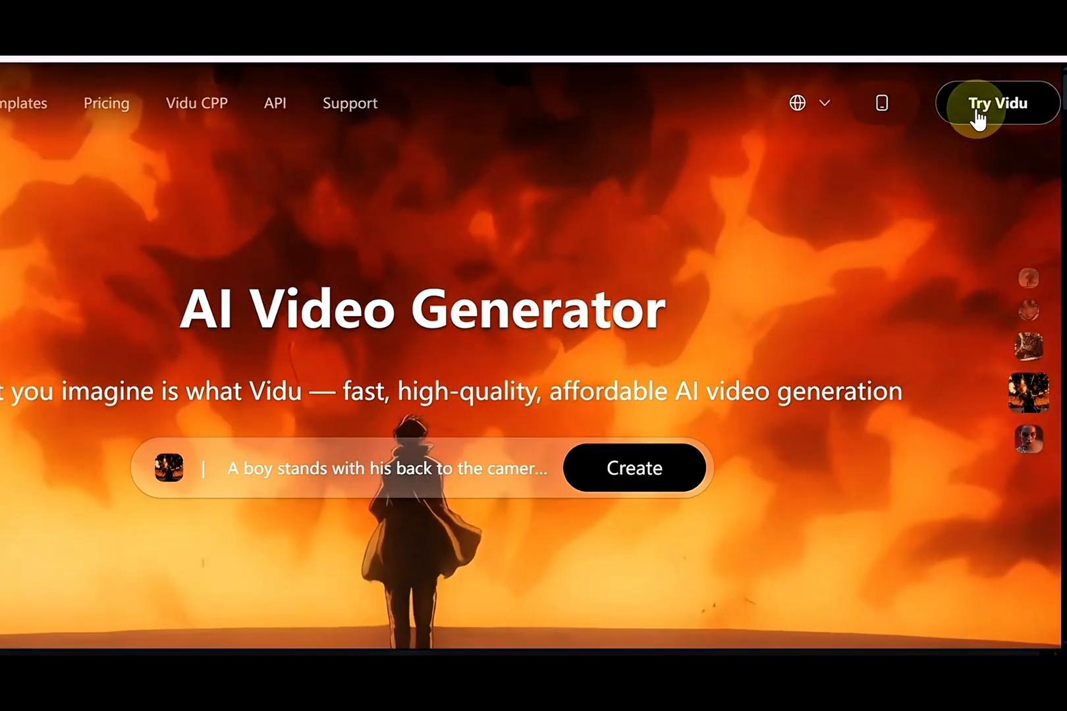
click(996, 103)
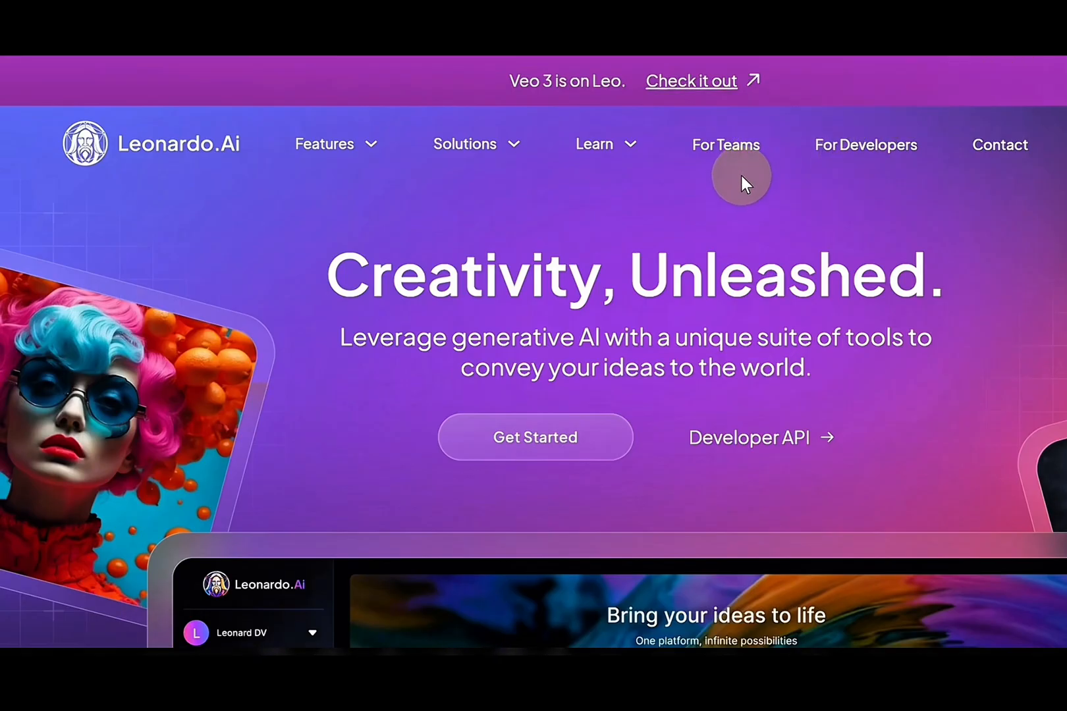
mouse_move(738, 199)
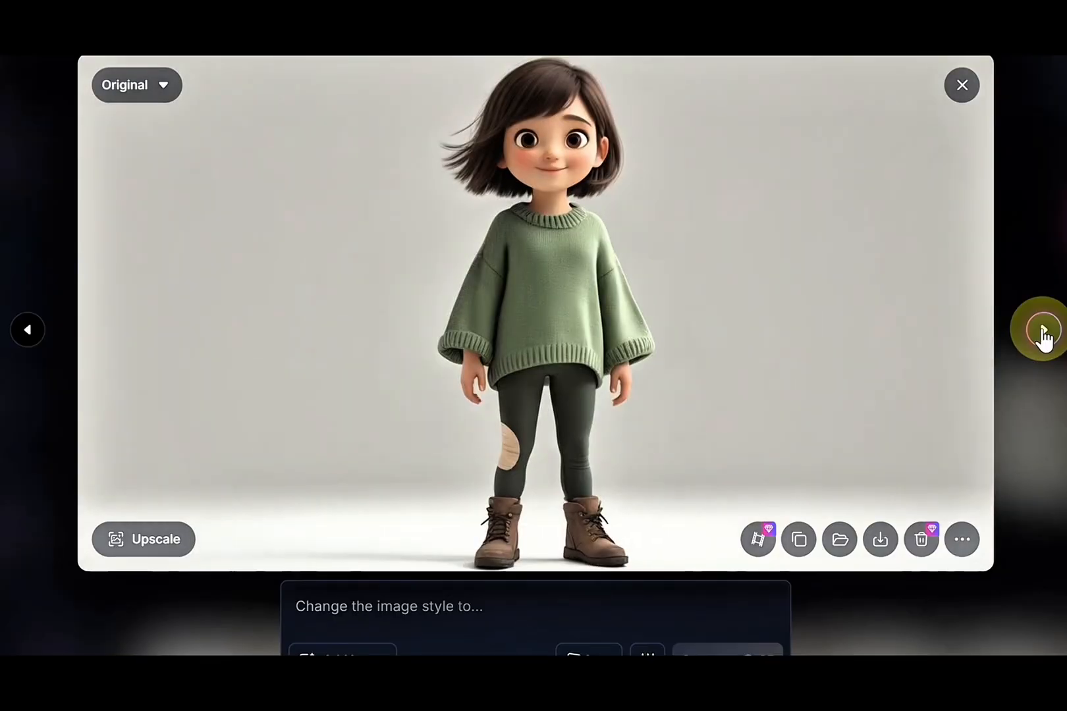
Step: Step to the next generated Emi illustration, then close the enlarged preview
click(1046, 330)
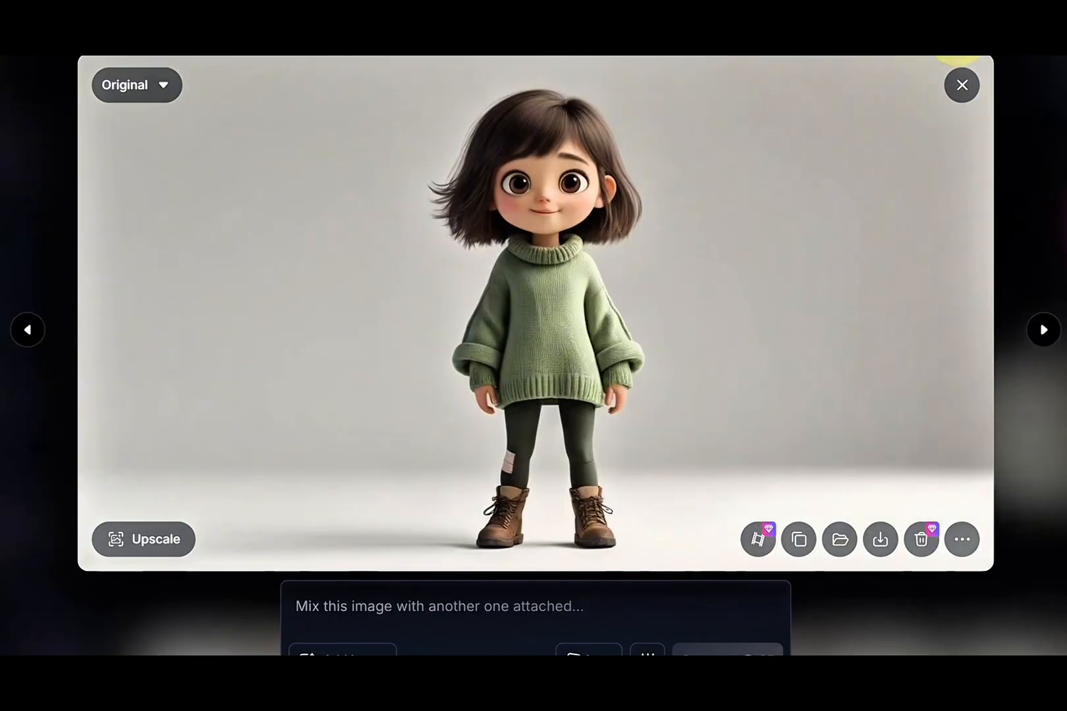
click(961, 84)
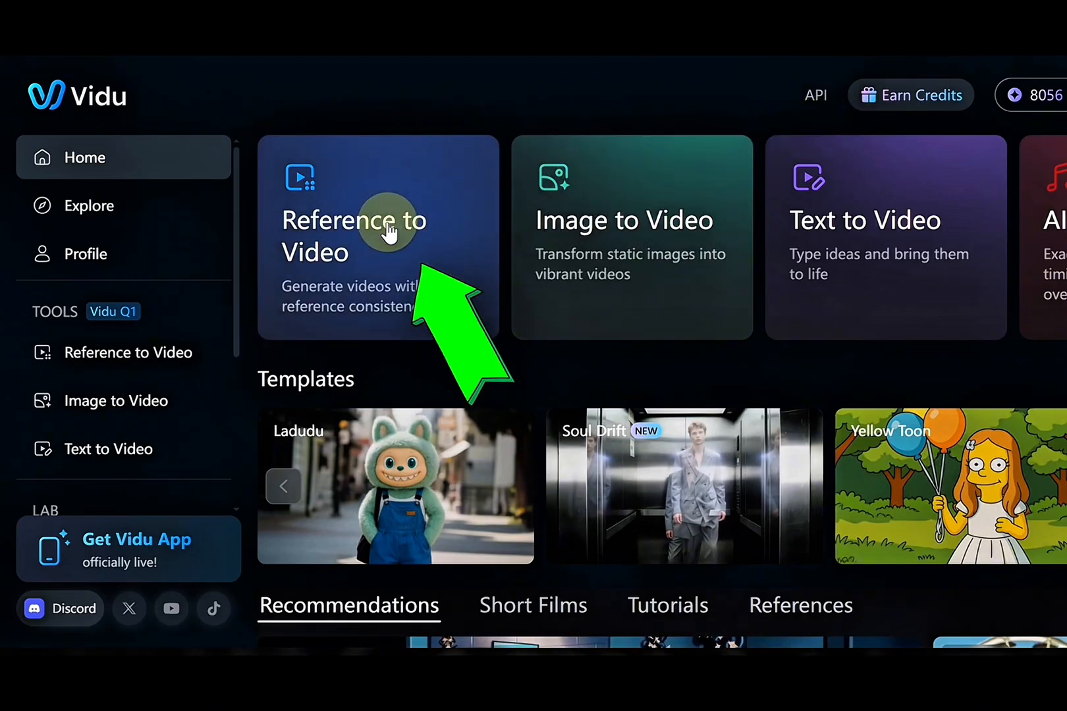
Step: Load Emi, the glowing snail and the chubby raccoon into Reference to Video
click(353, 236)
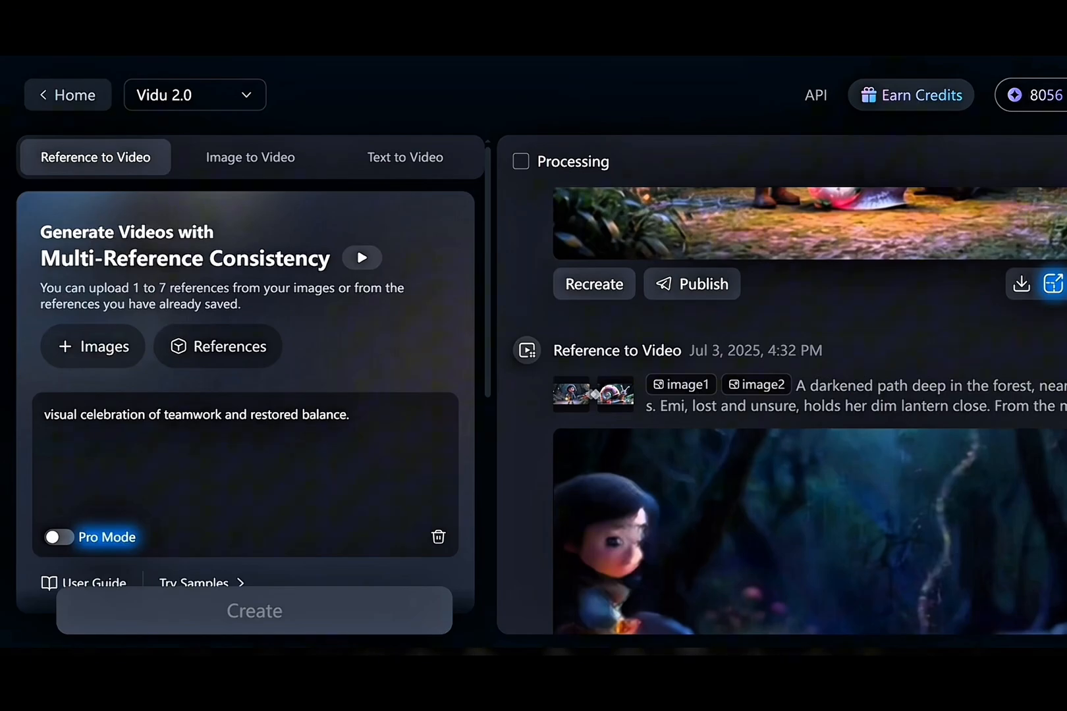
click(93, 345)
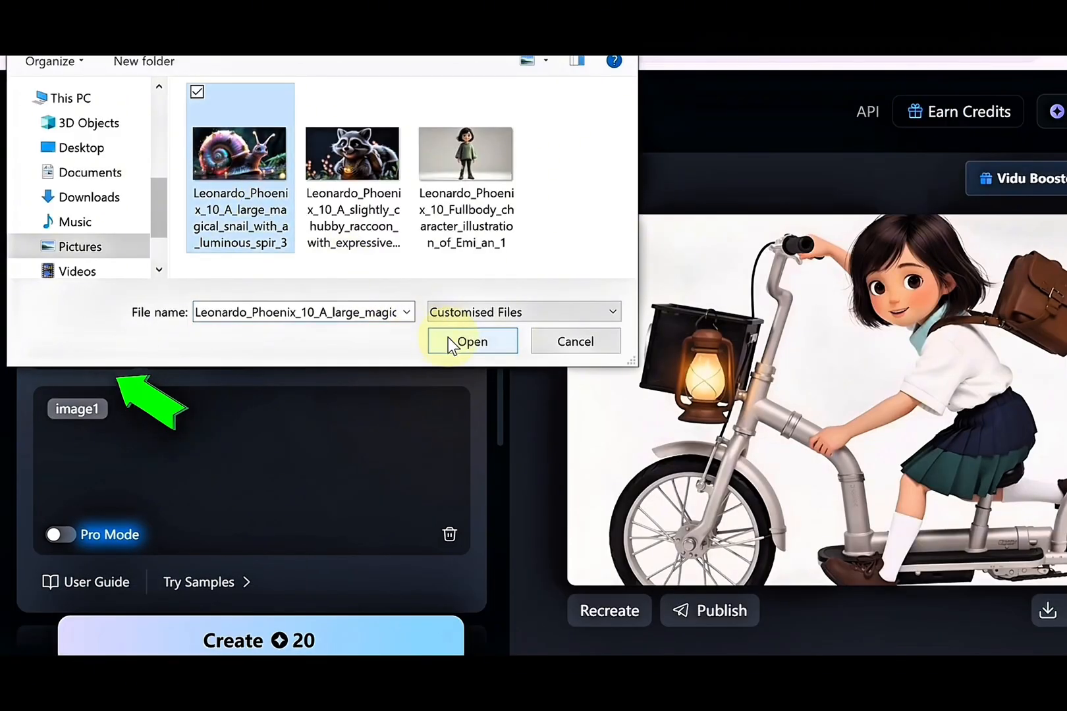
click(352, 154)
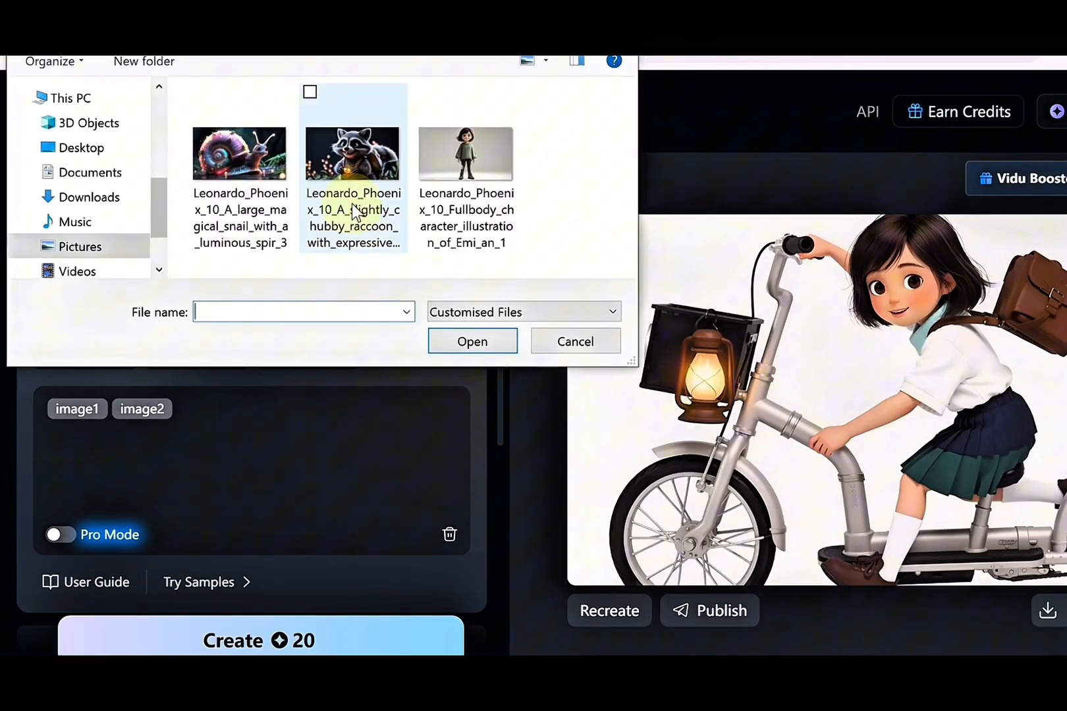
click(472, 341)
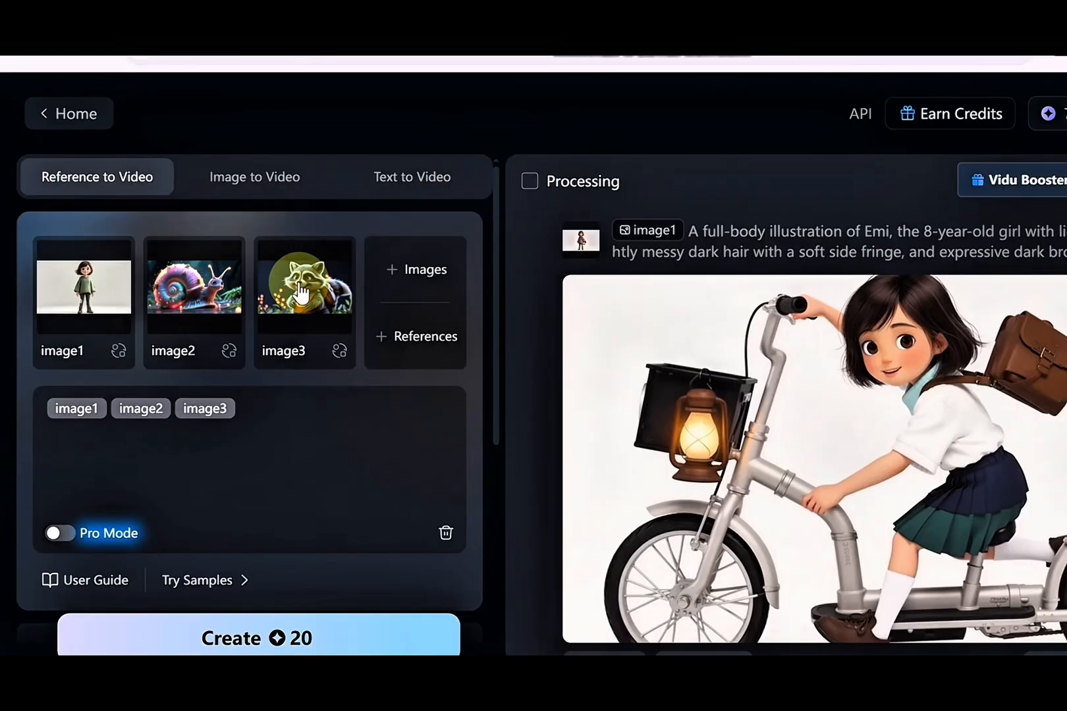
right_click(304, 282)
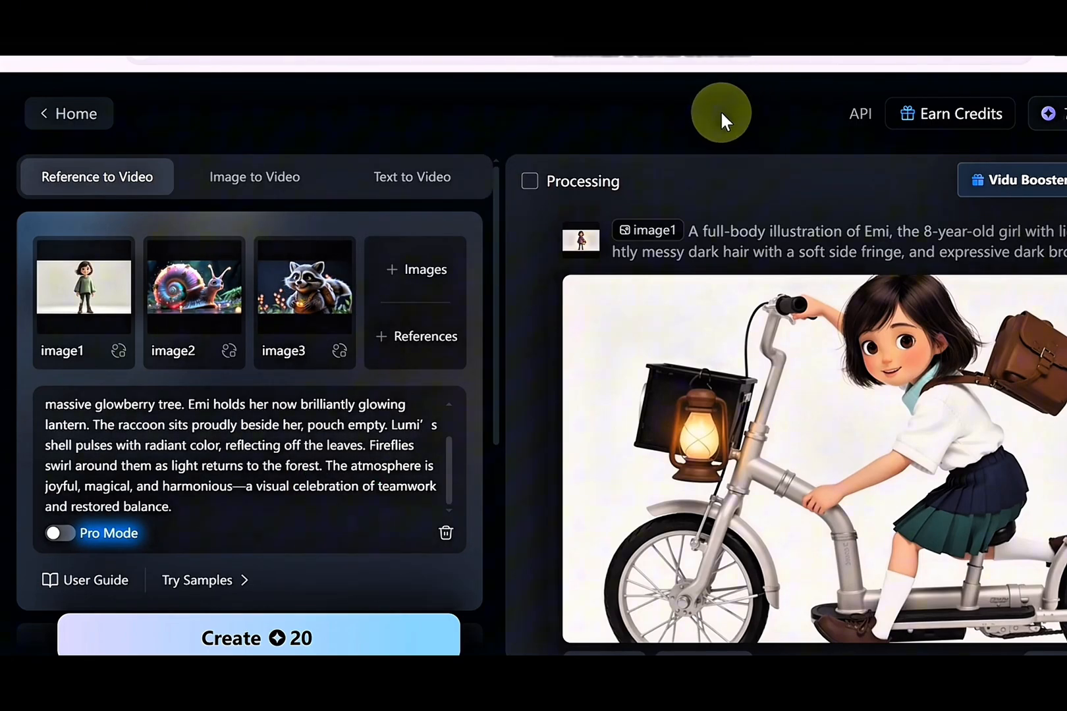
Step: Keep Vidu Q1 with 5s, 1080p, 16:9 settings and create the clip
scroll(down, 3)
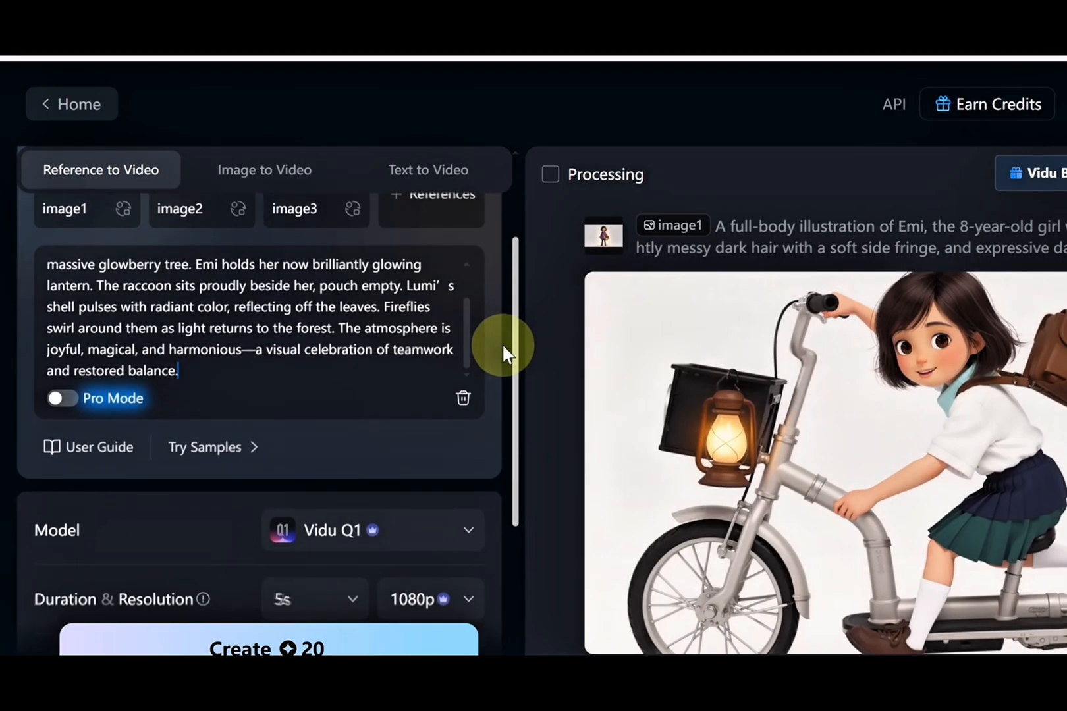
scroll(down, 3)
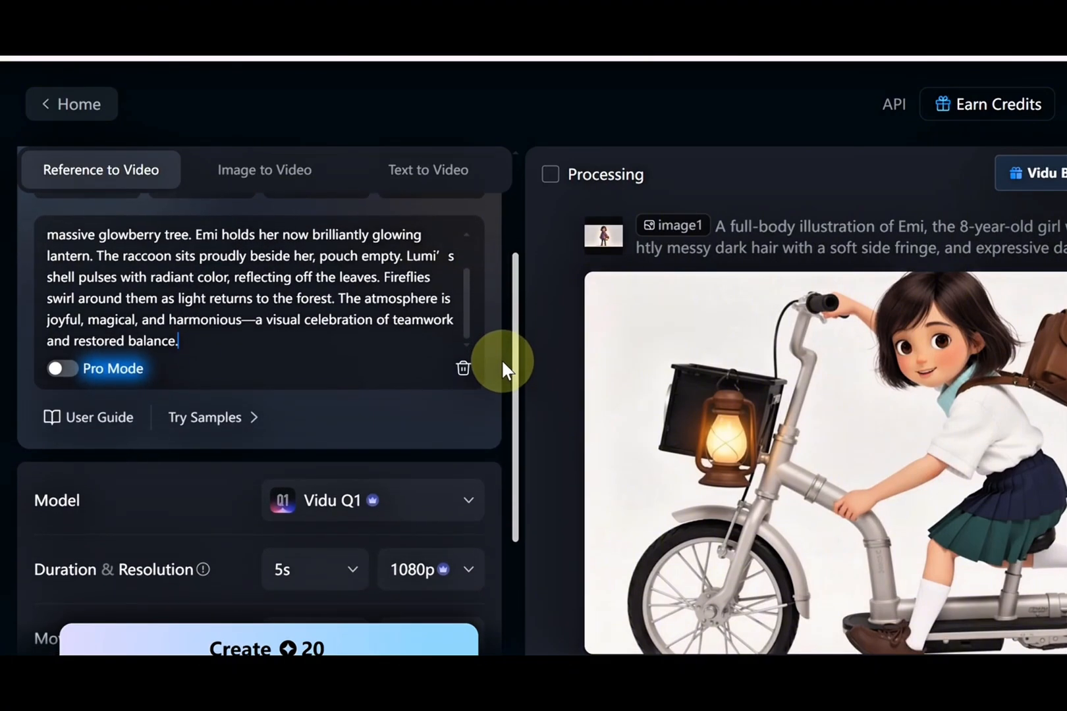
scroll(down, 3)
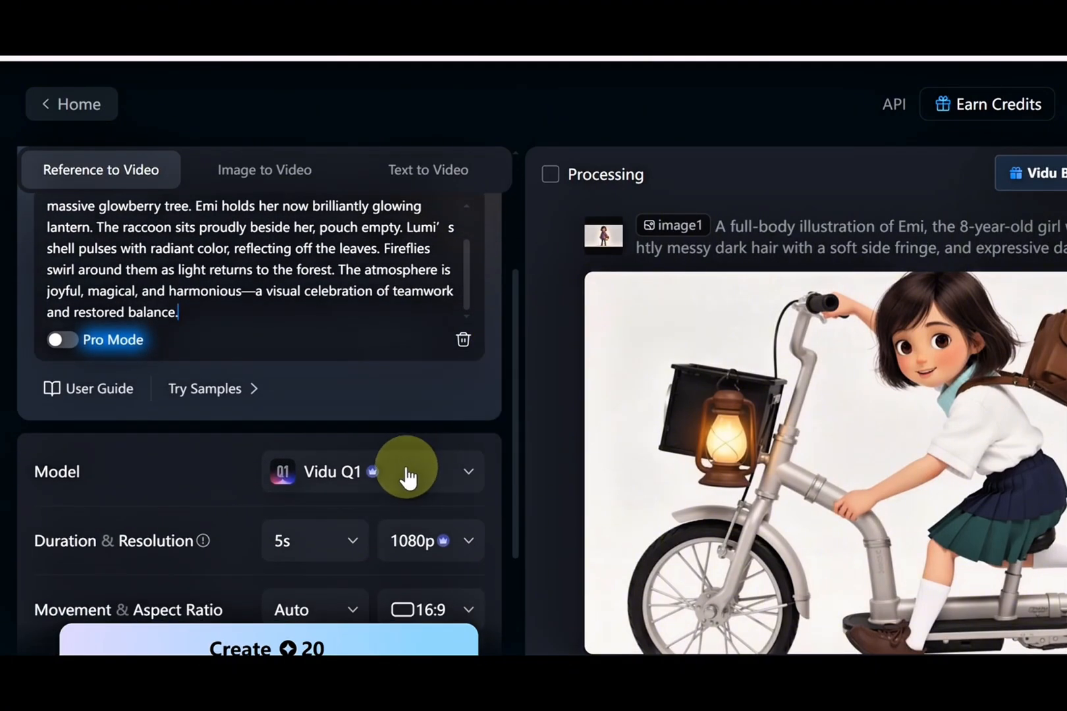
click(468, 472)
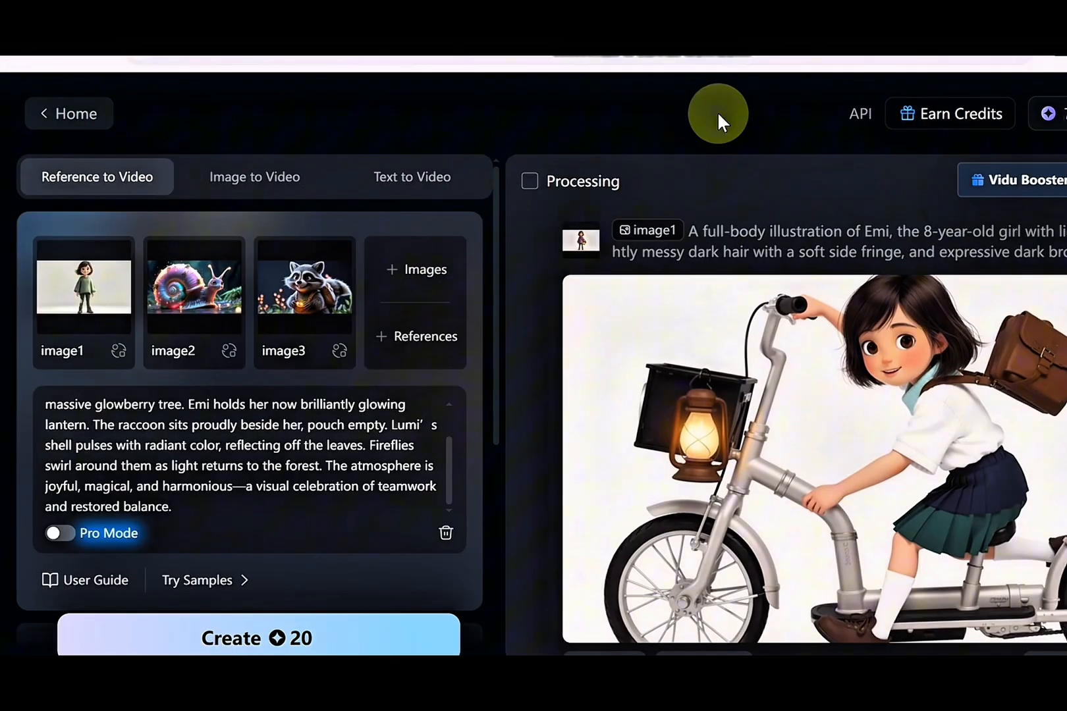
scroll(down, 3)
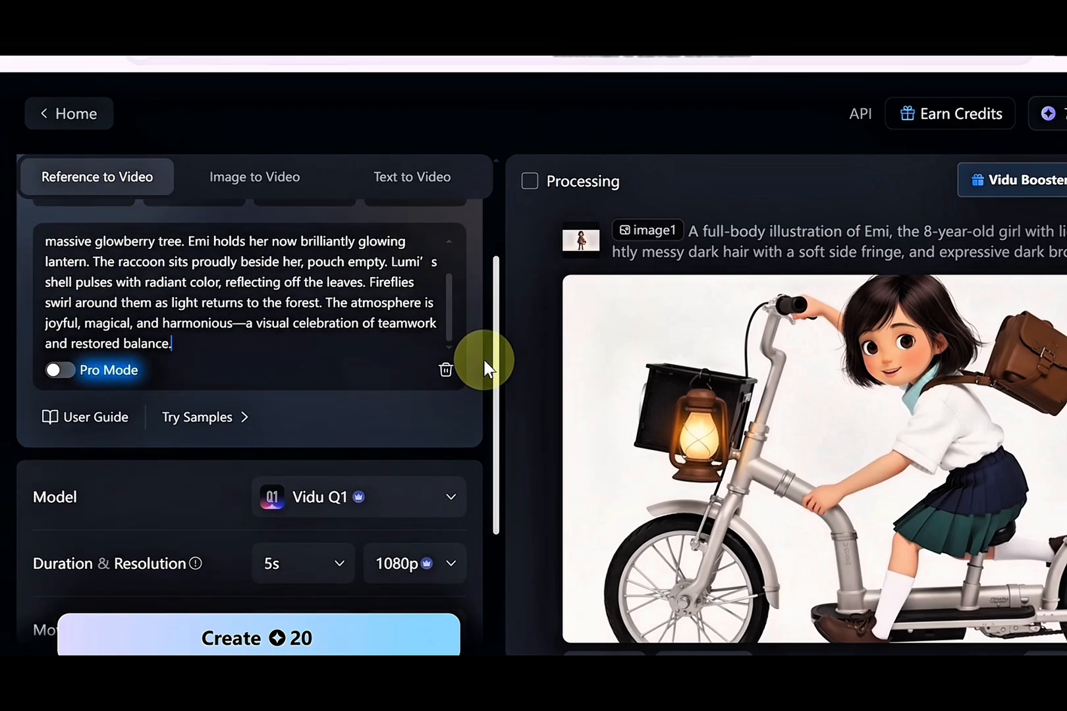
scroll(down, 3)
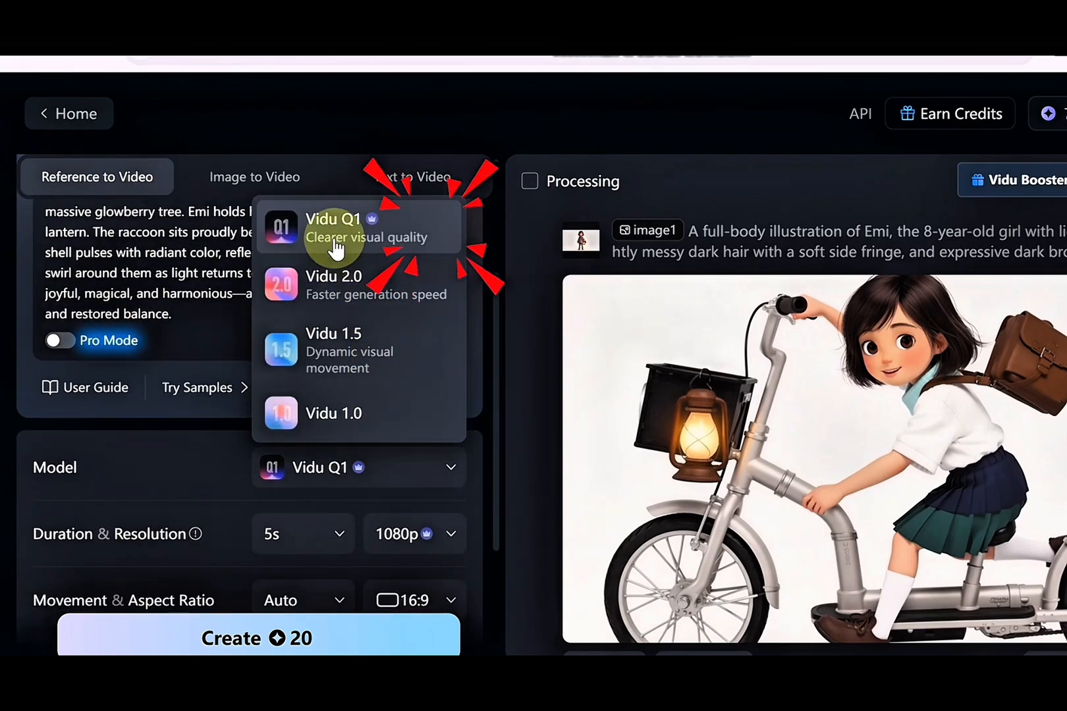
click(334, 228)
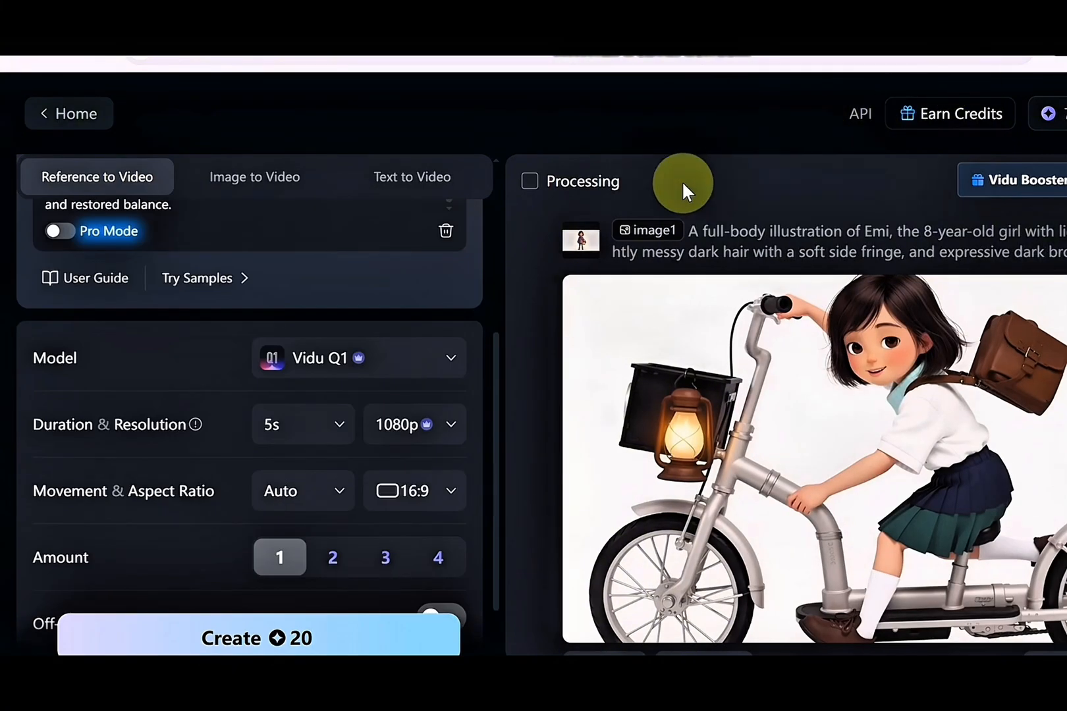
mouse_move(664, 195)
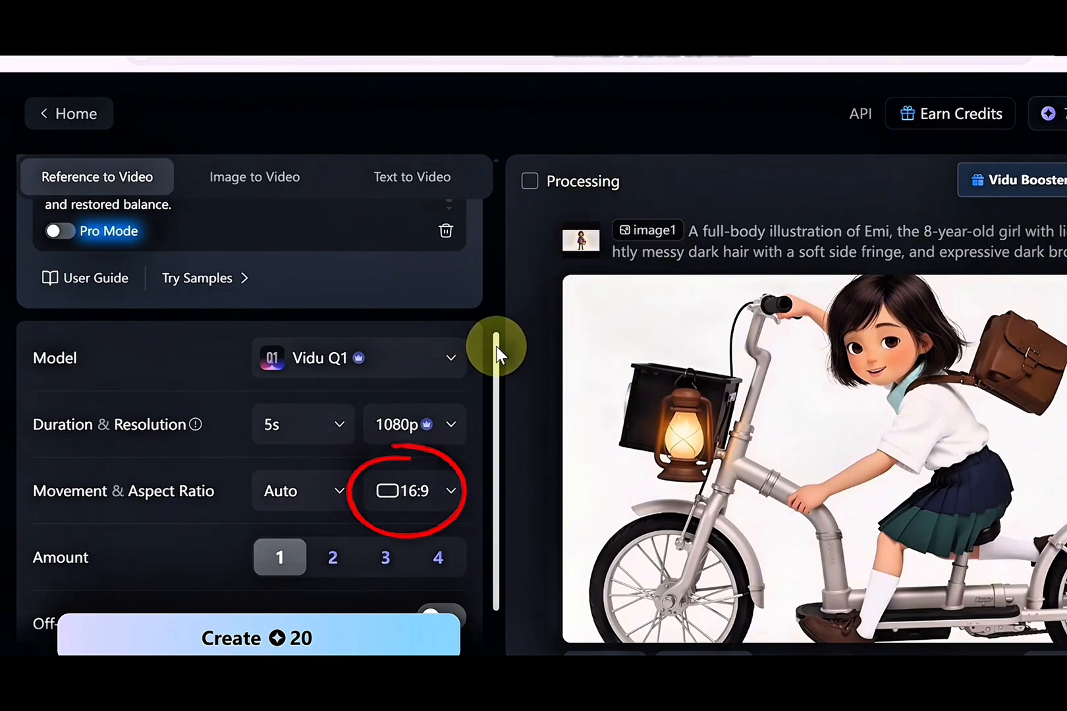
mouse_move(524, 317)
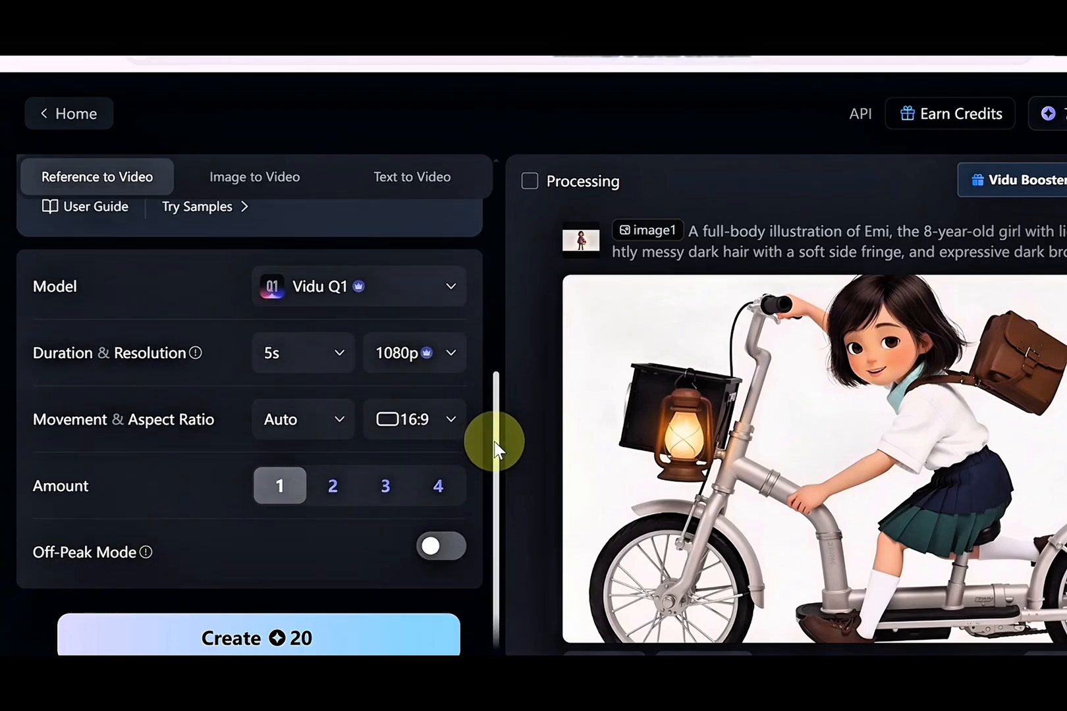
click(437, 485)
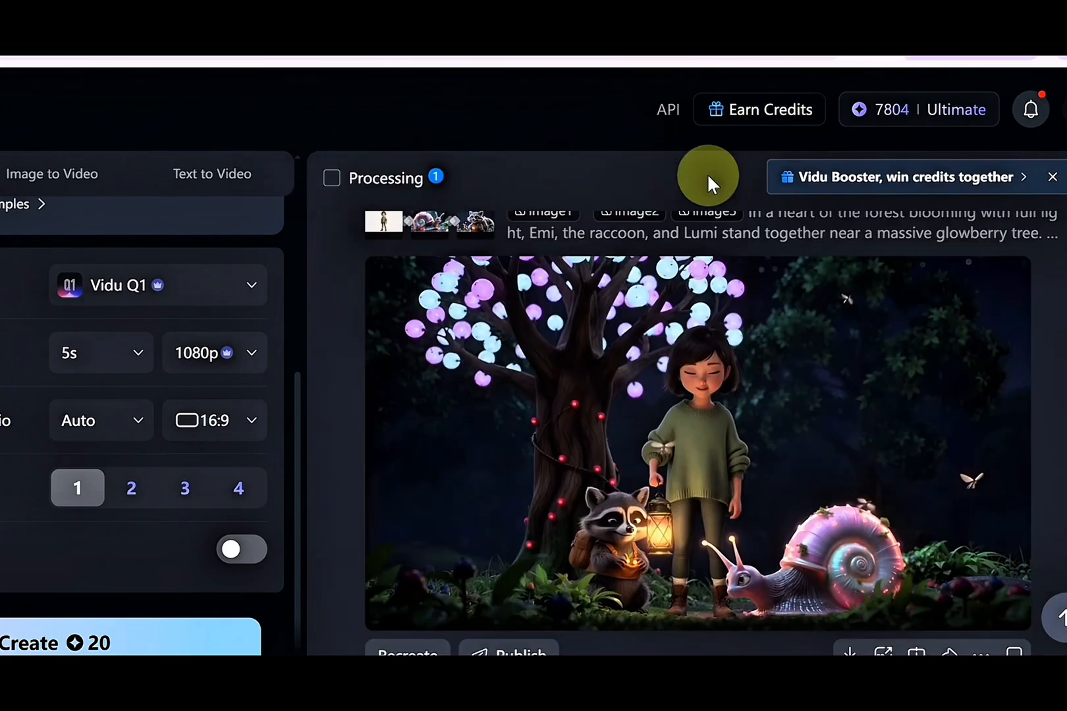
mouse_move(1059, 334)
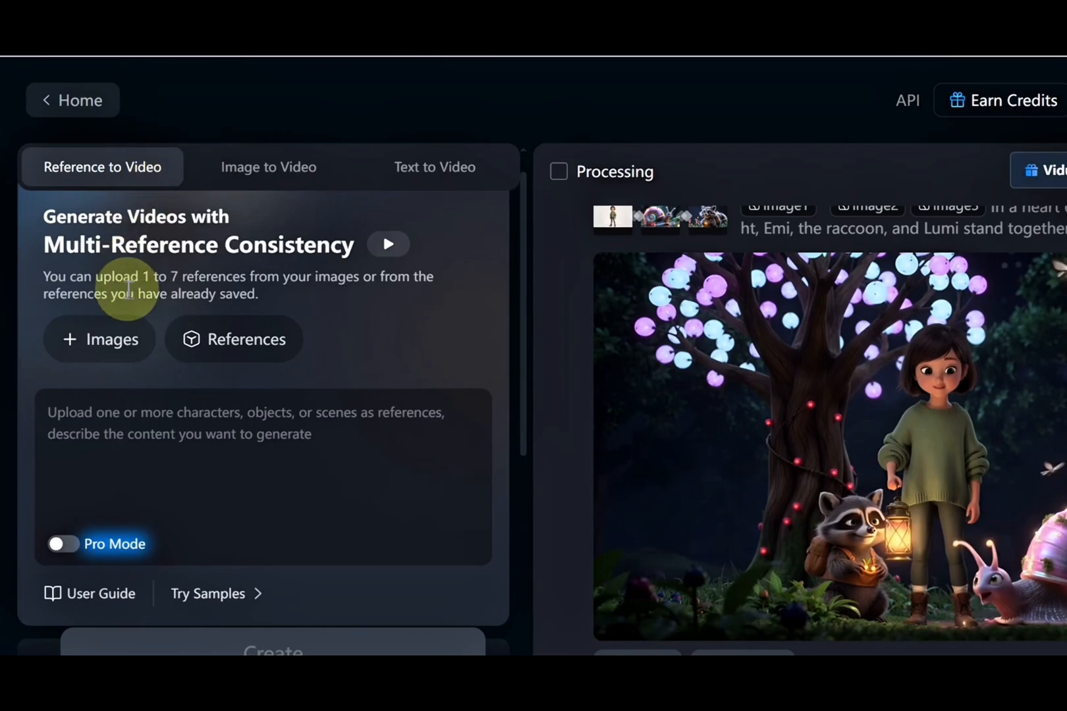
Step: Upload Emi's full-body PNG as image1 and scroll down to the settings
click(99, 339)
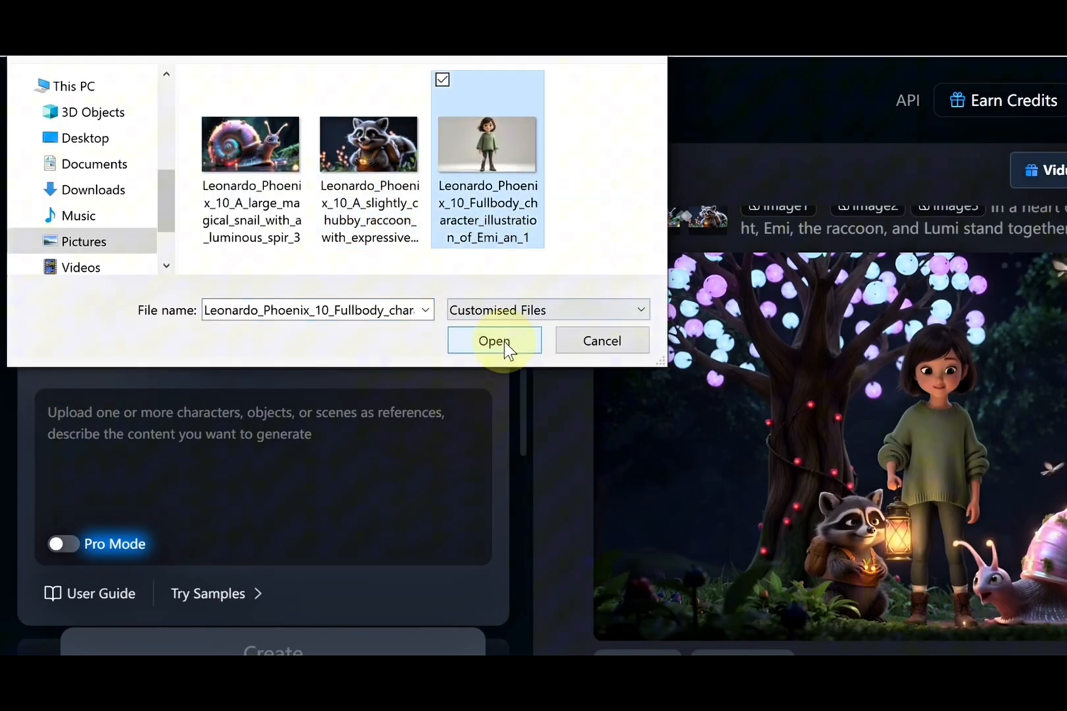
click(494, 340)
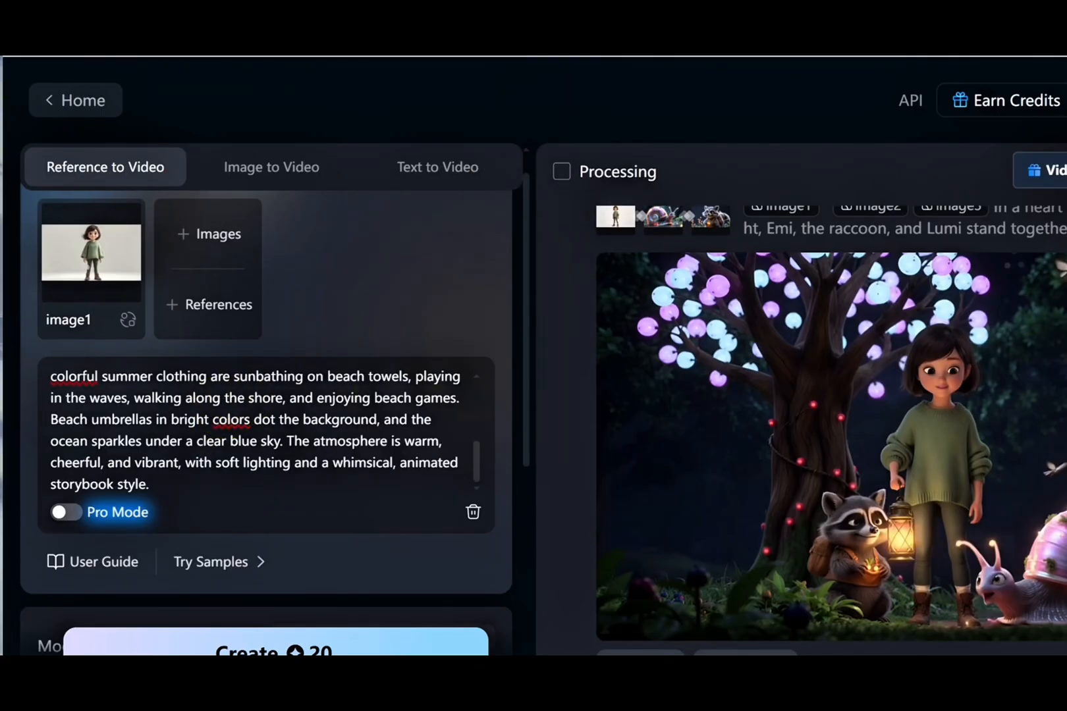
scroll(down, 3)
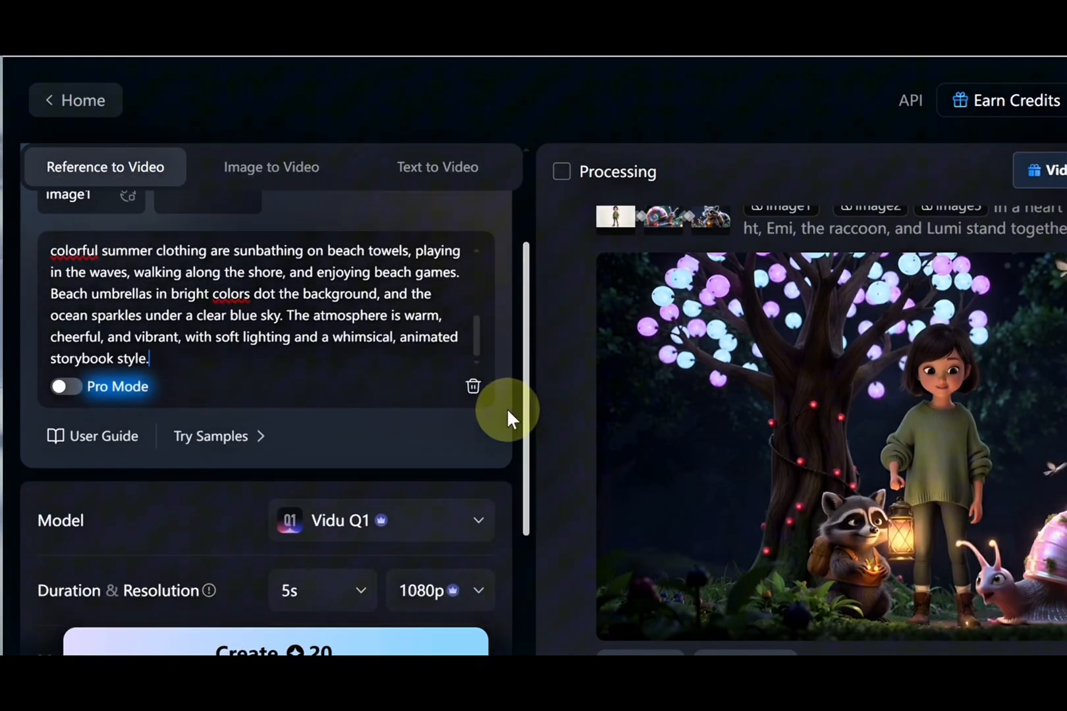
scroll(down, 3)
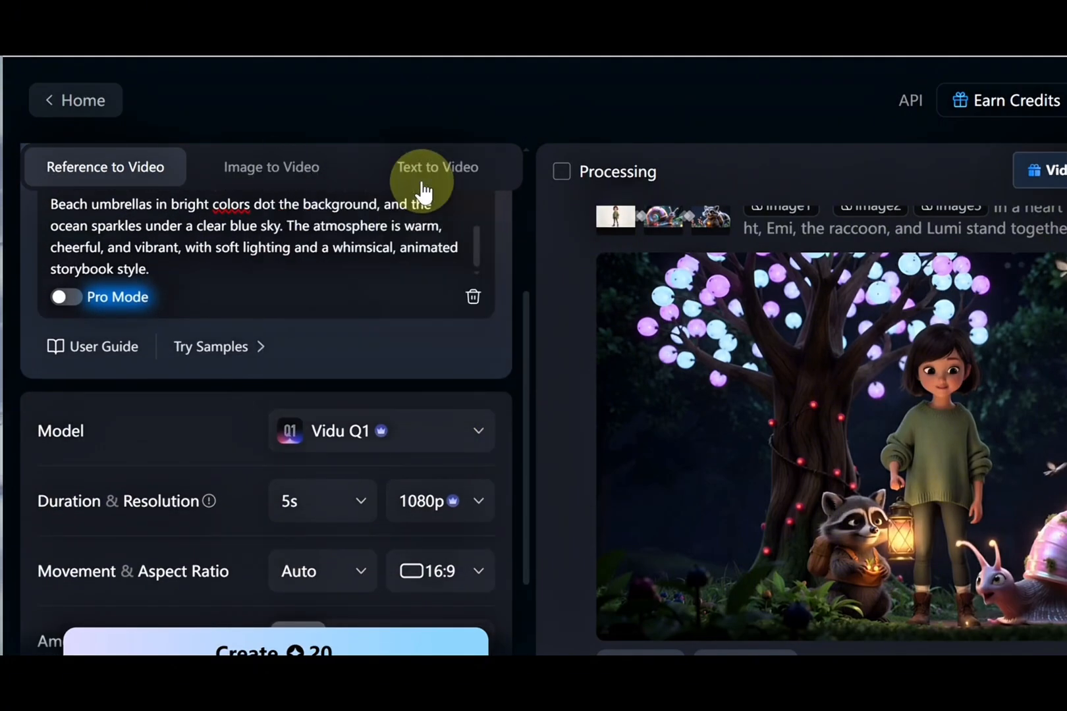
mouse_move(238, 430)
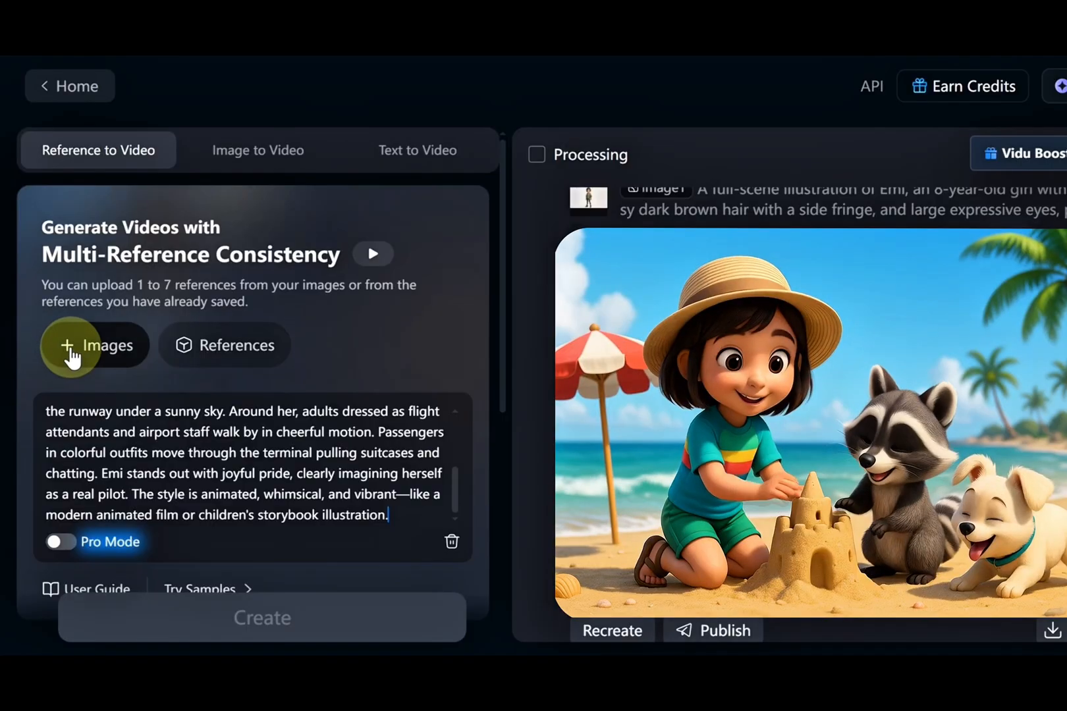
Step: Add the Emi reference image and create the airport pilot clip
click(94, 345)
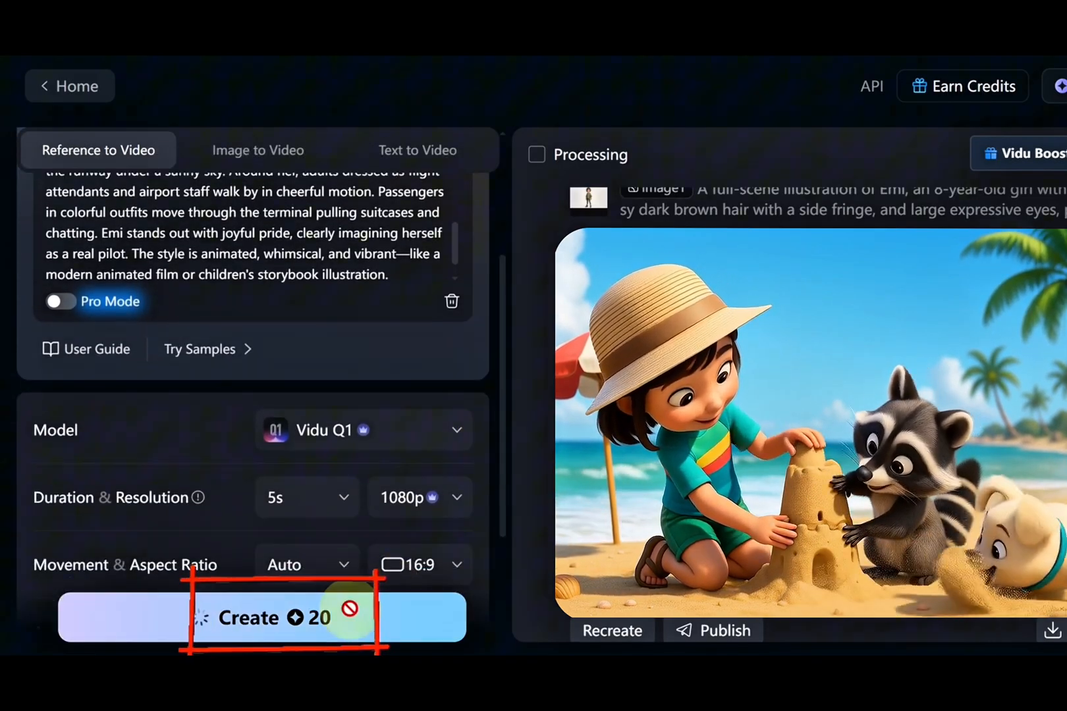
click(261, 618)
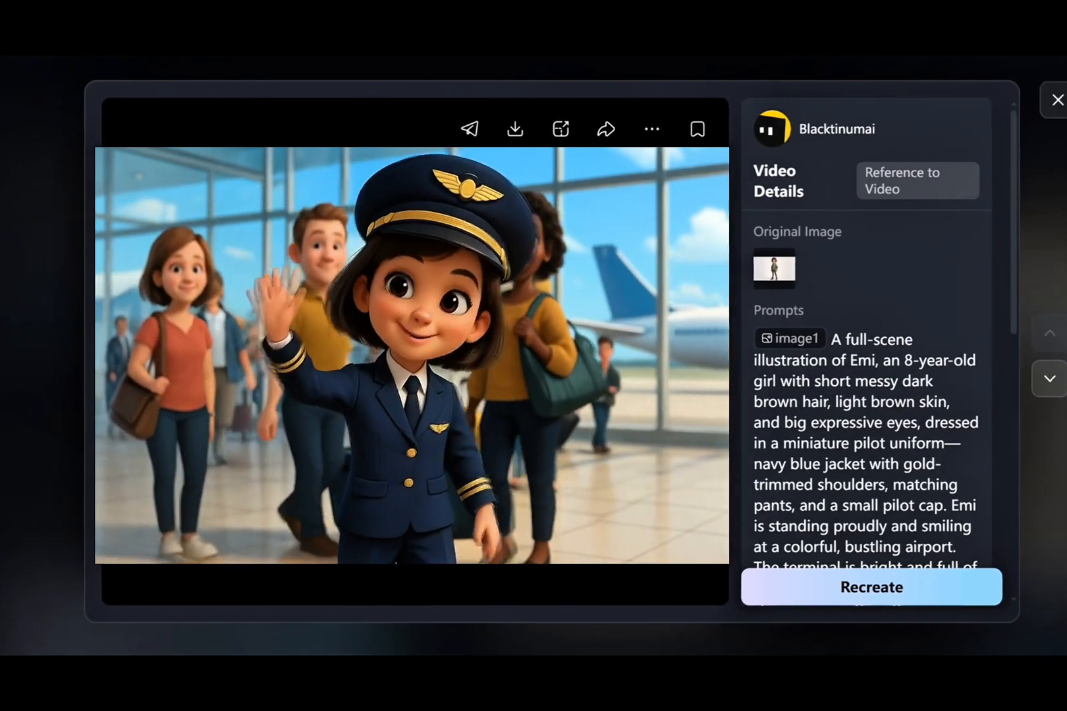
Step: Close the pilot video's details view
click(1056, 100)
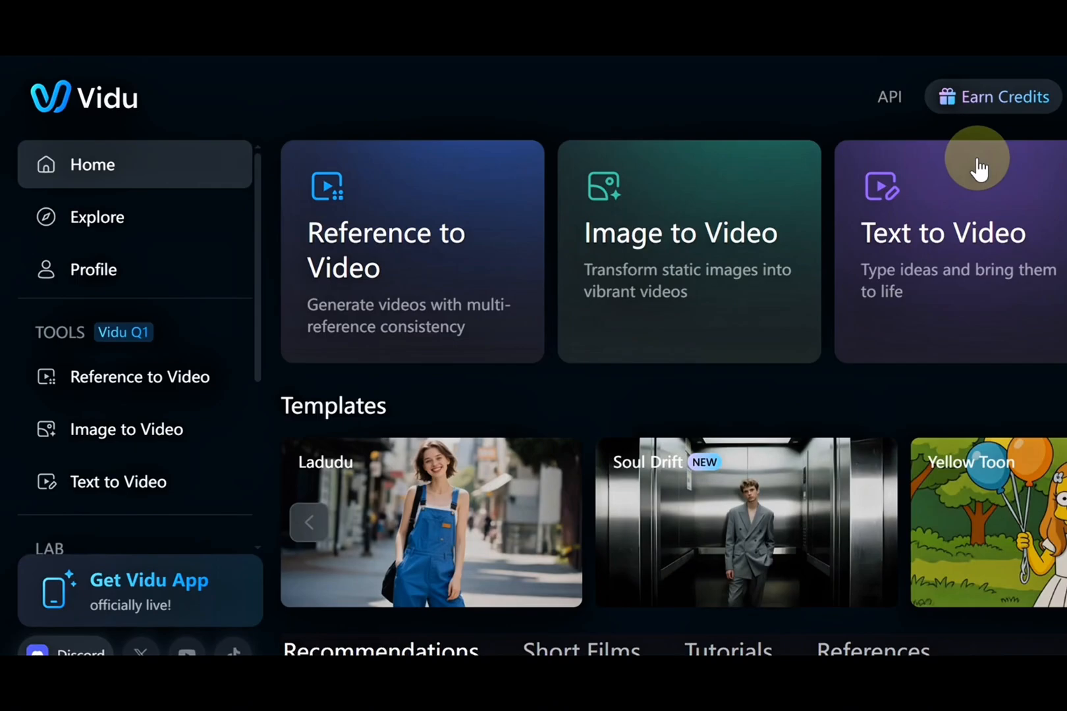
scroll(down, 3)
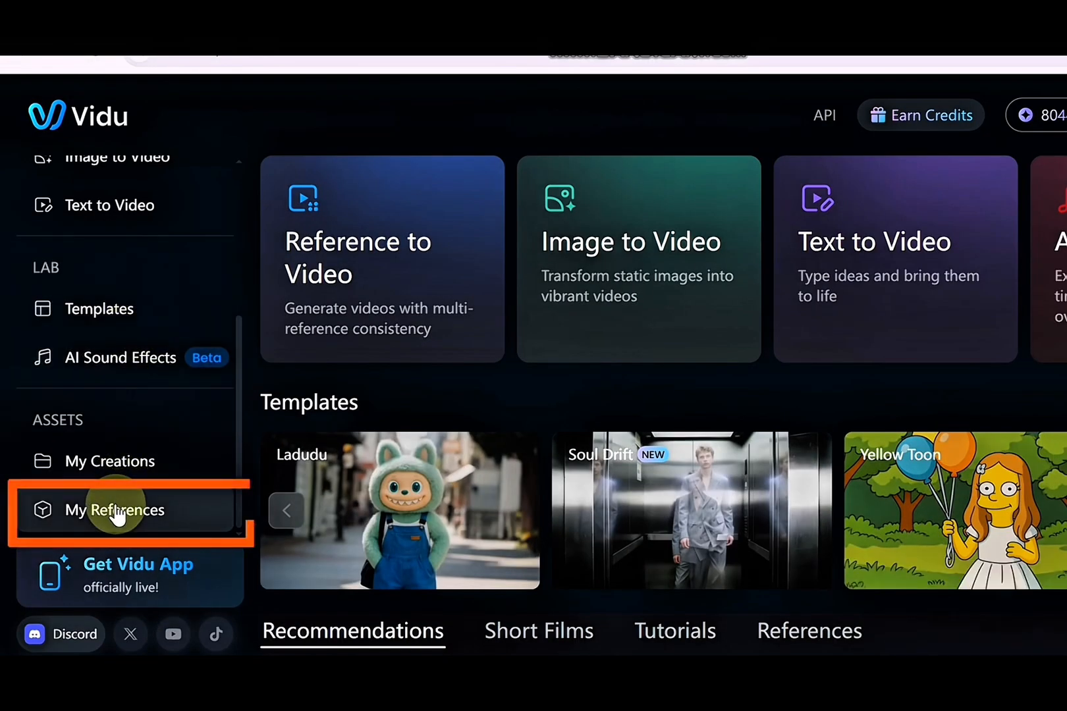
click(116, 510)
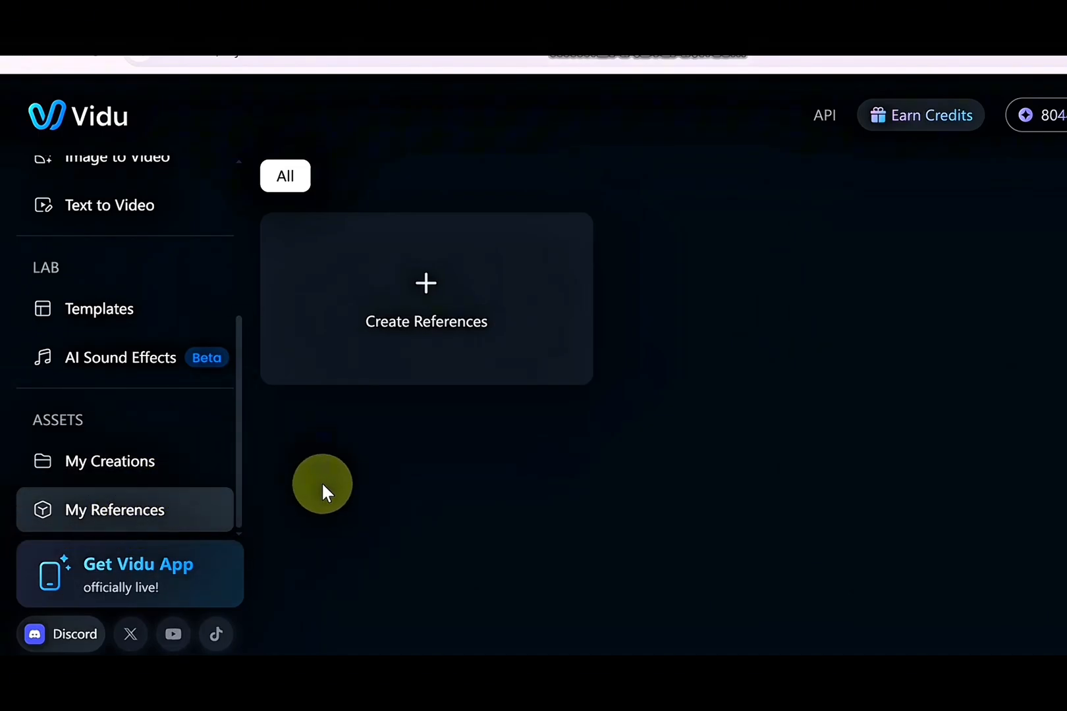
click(85, 177)
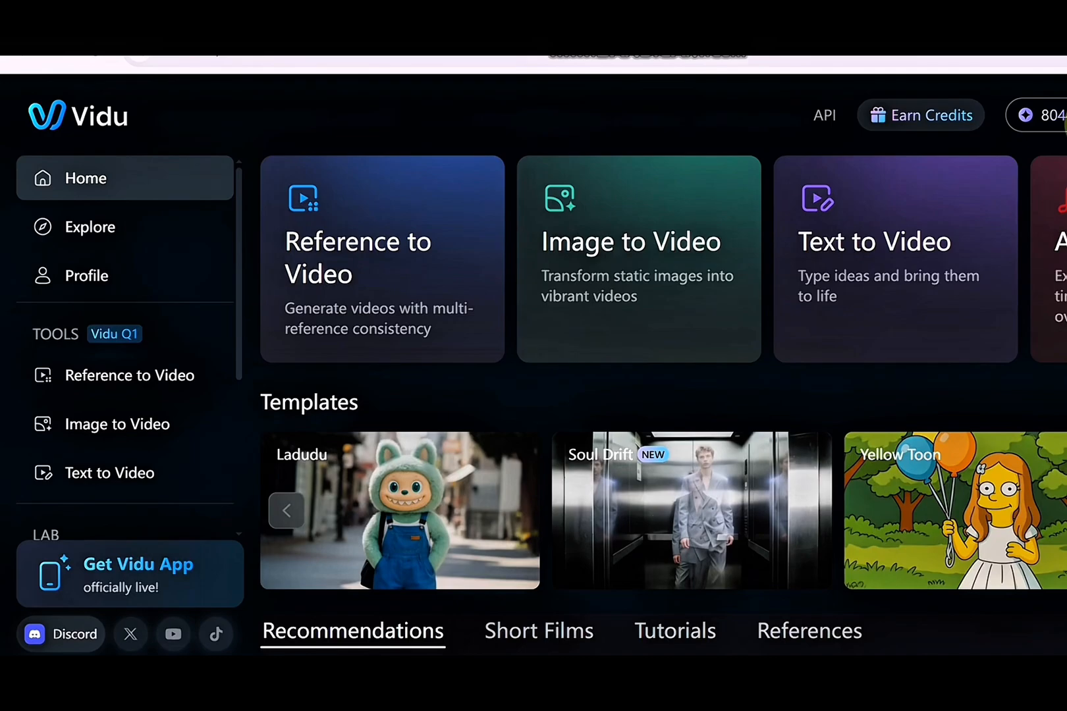
scroll(down, 3)
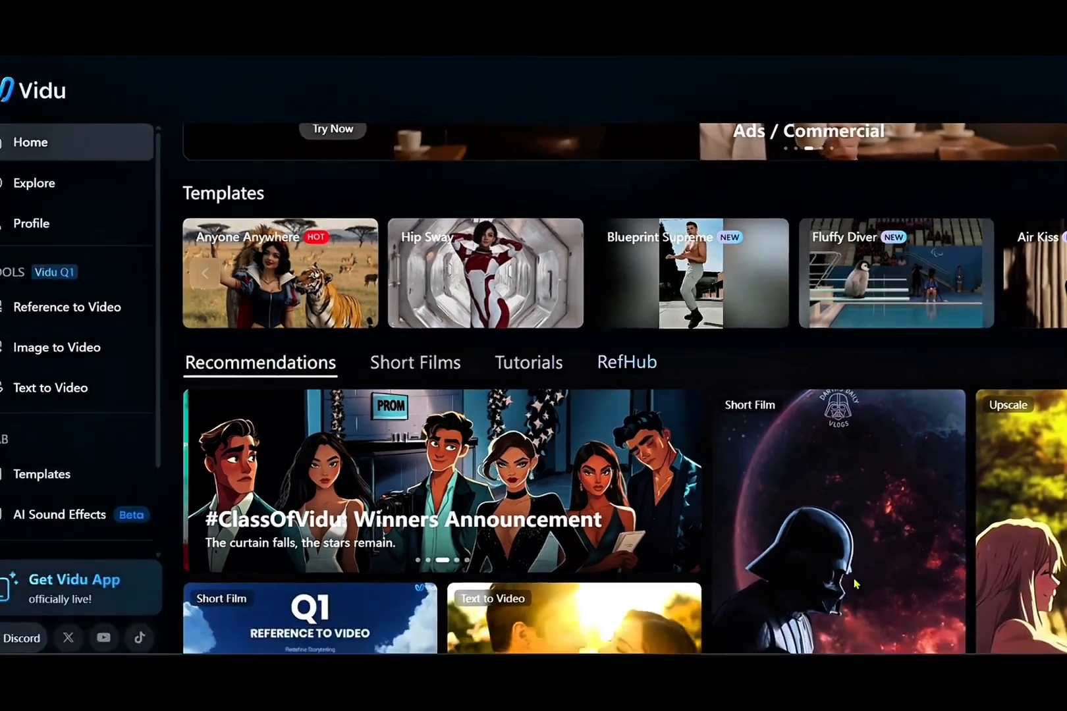
scroll(down, 3)
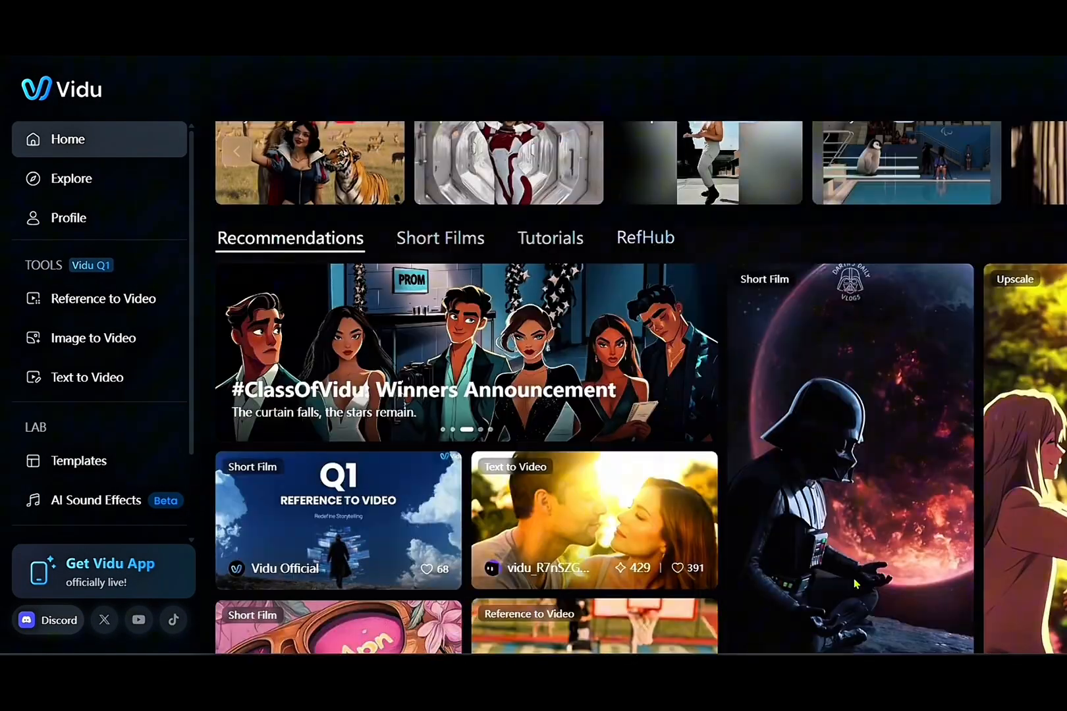
scroll(down, 3)
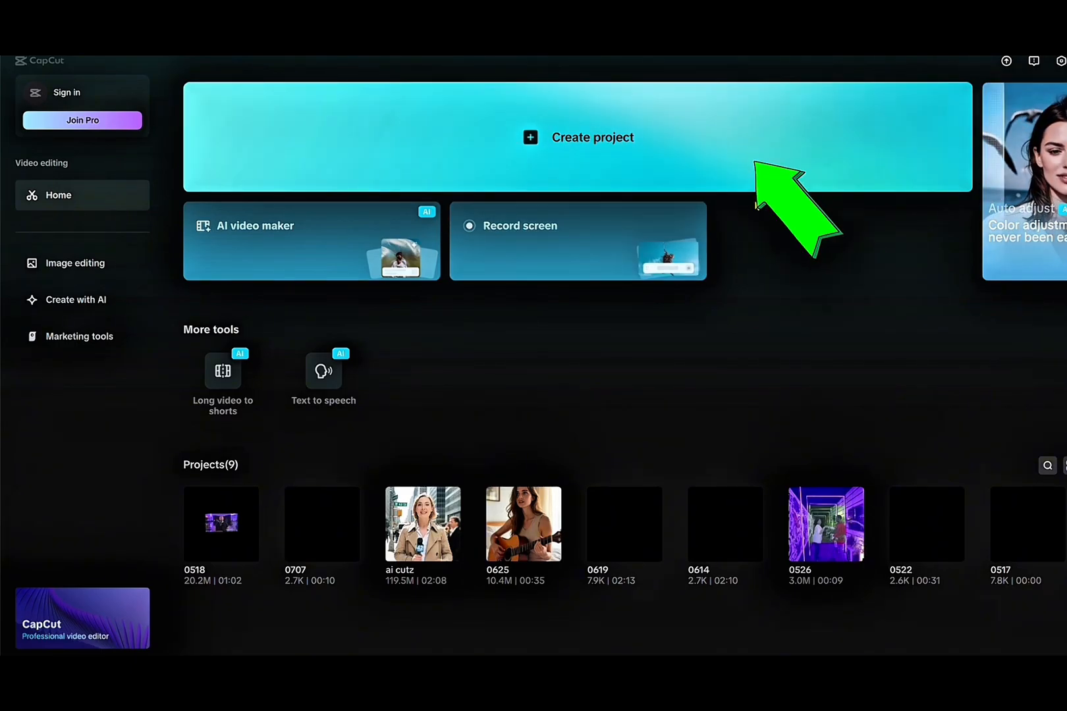
Step: Create a new project and import the generated clips from Downloads
click(591, 137)
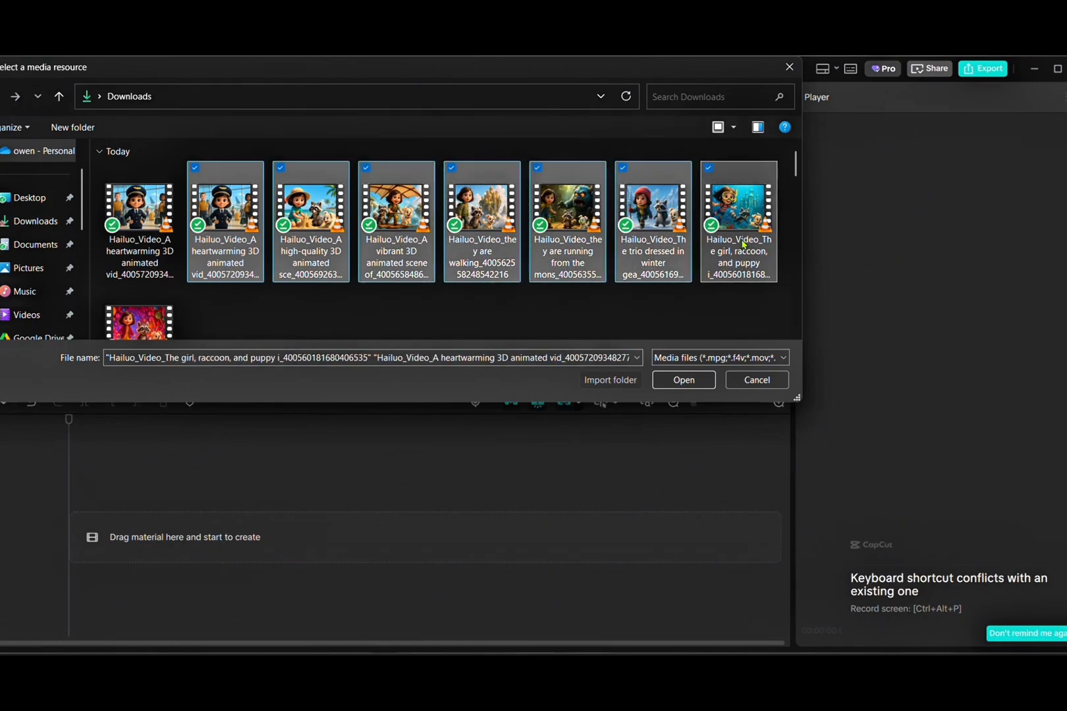
click(682, 379)
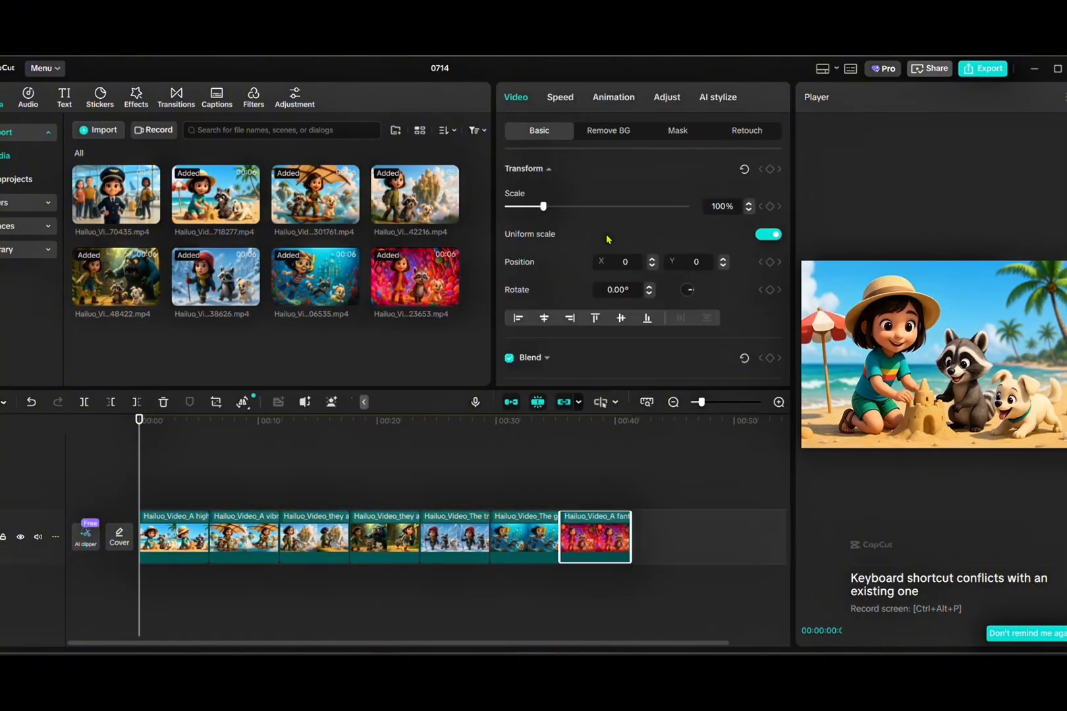
Step: Select a timeline clip and apply Mix and White smoke transitions at the cuts
click(313, 537)
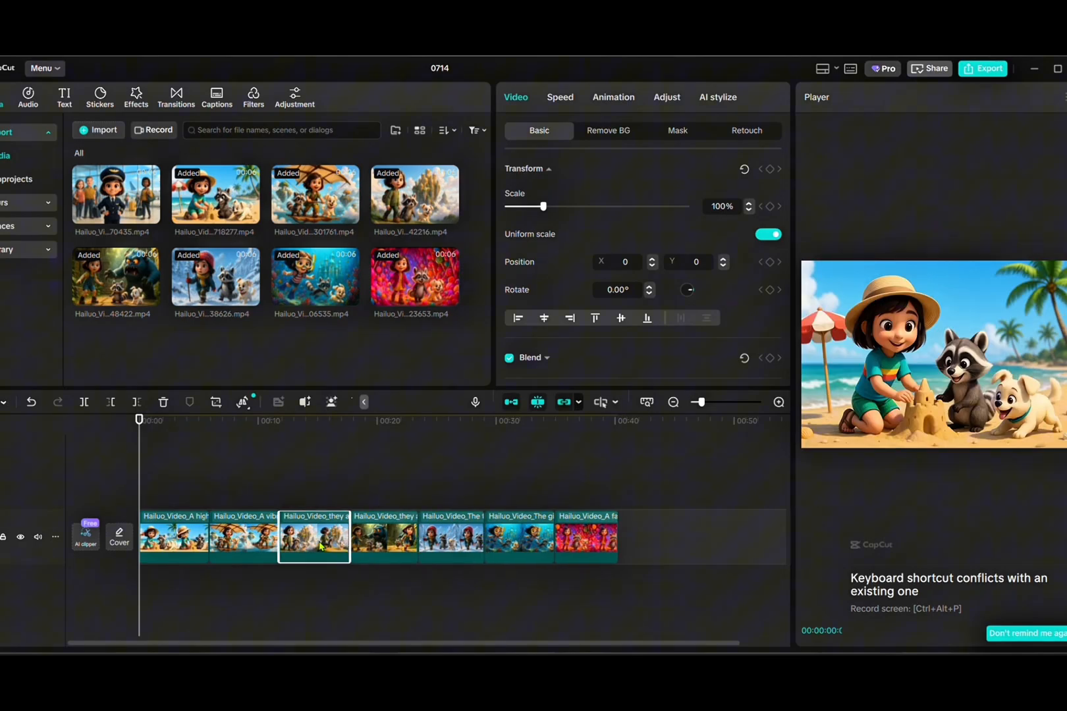
click(176, 97)
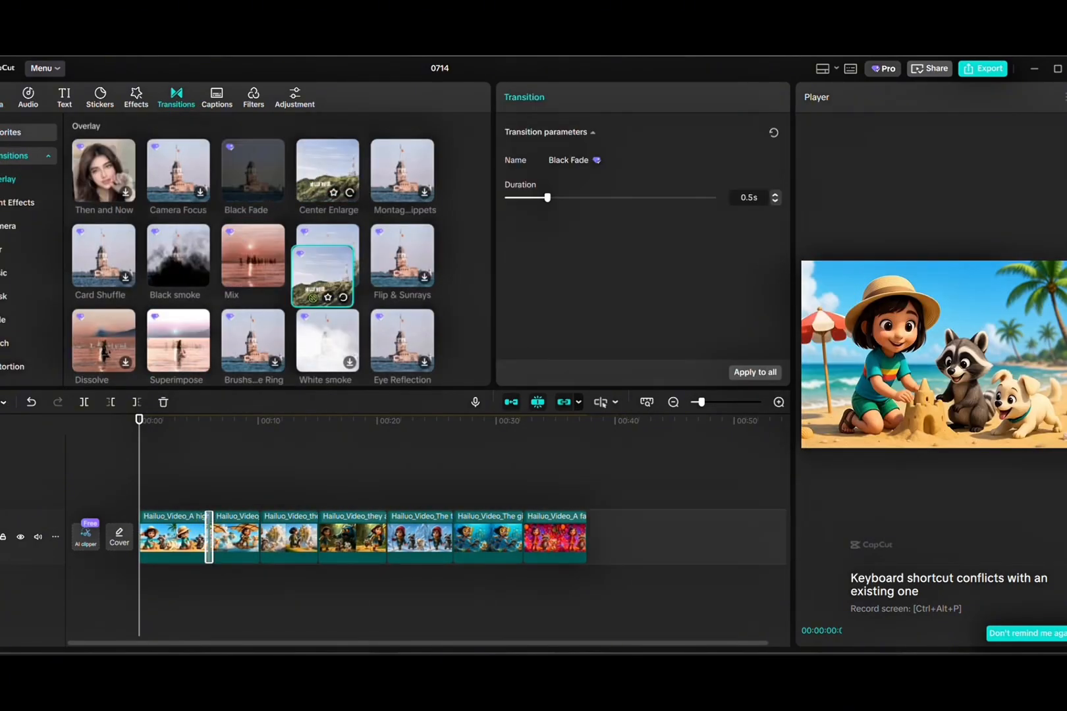
click(252, 255)
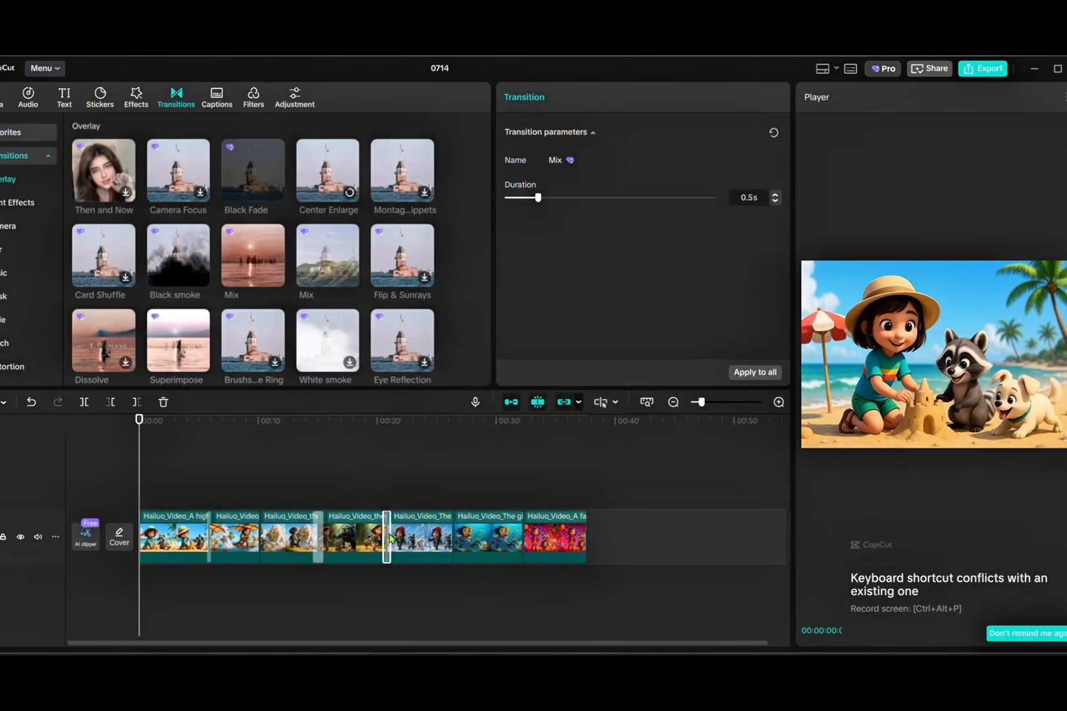
click(326, 342)
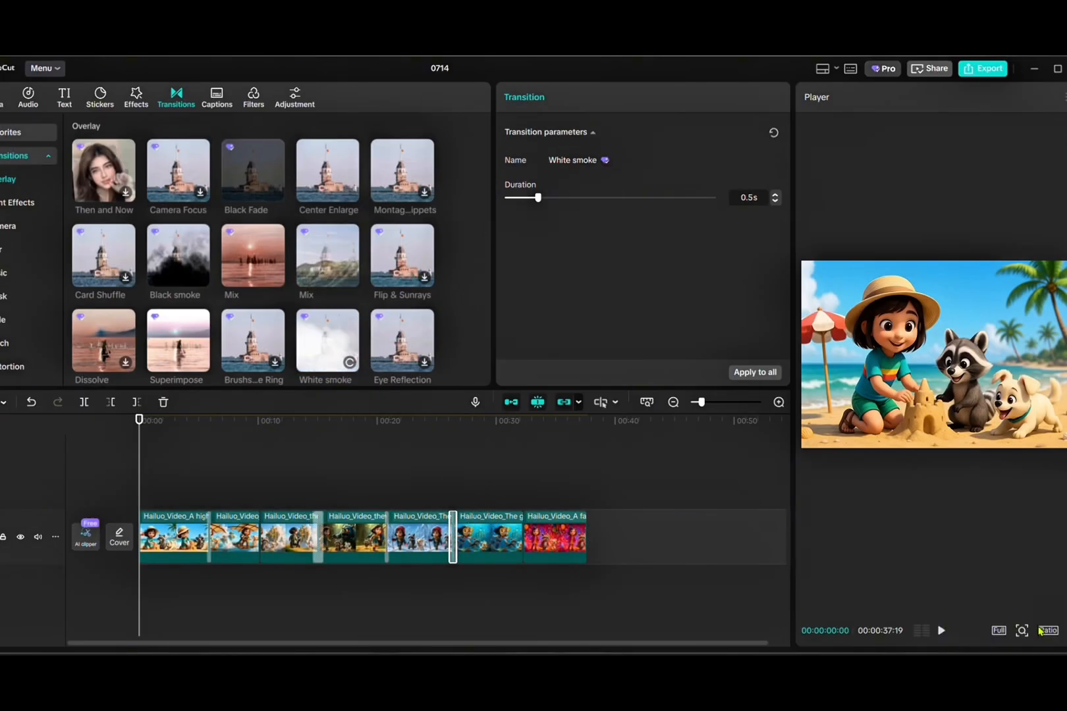
mouse_move(1047, 630)
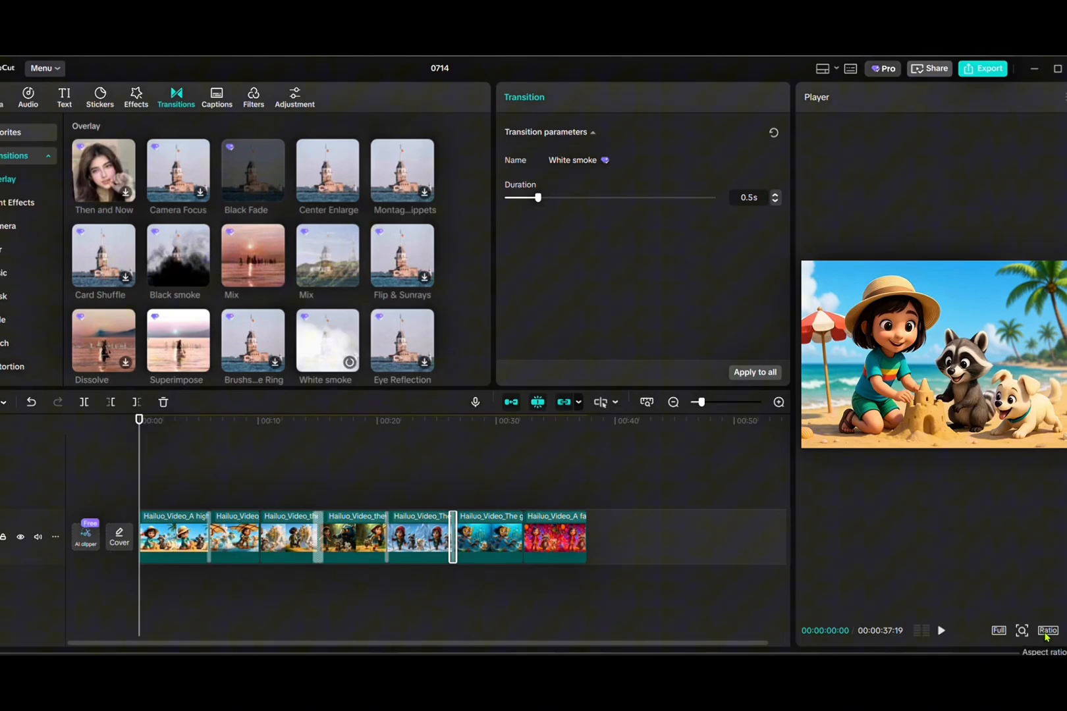
Step: Choose 16:9 from the Player's Ratio options
click(1048, 634)
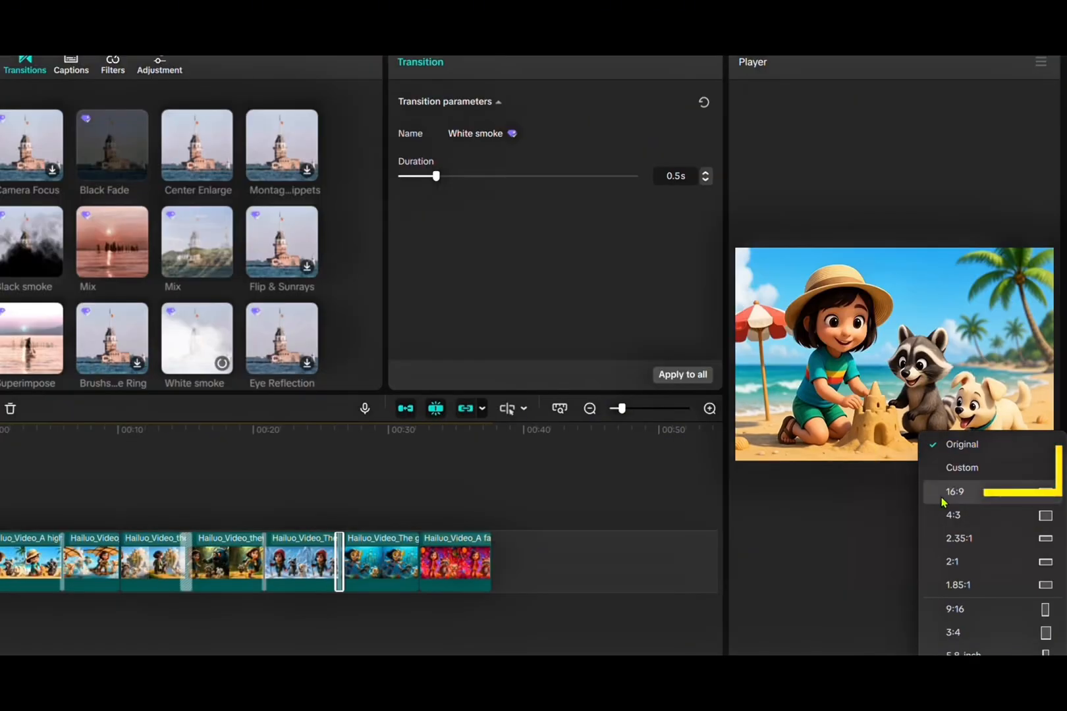
click(956, 492)
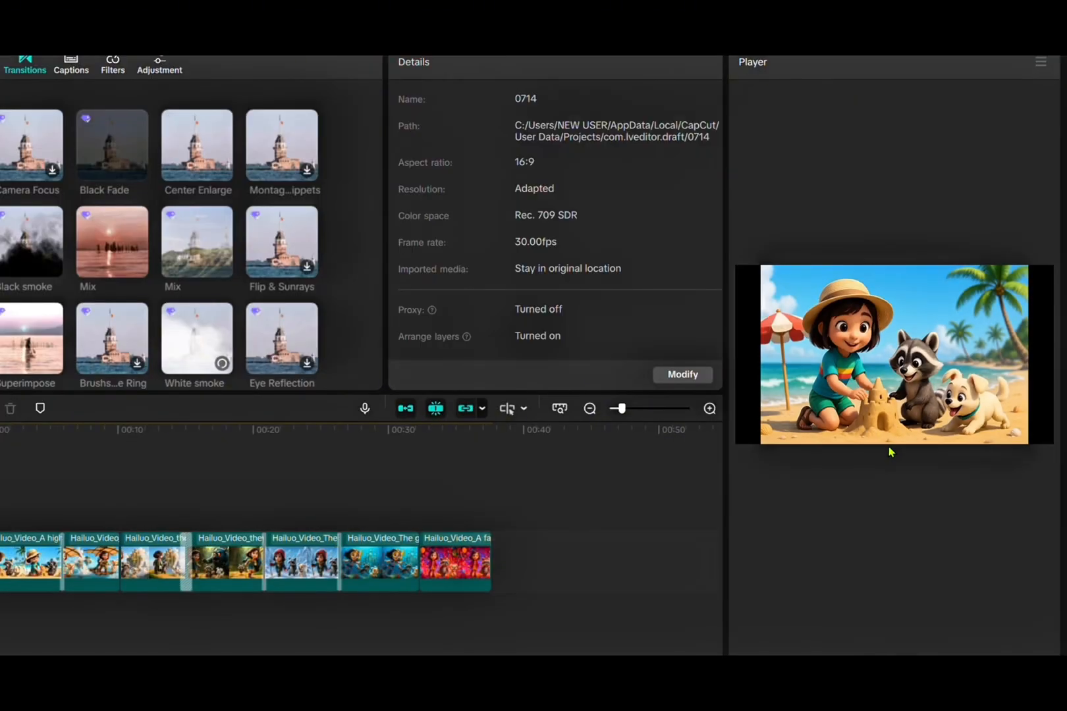